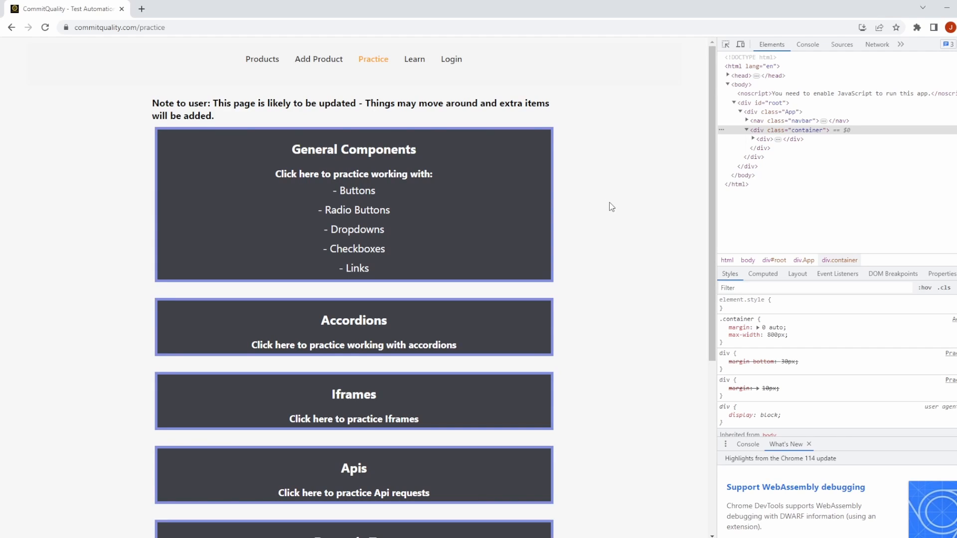
mouse_move(592, 210)
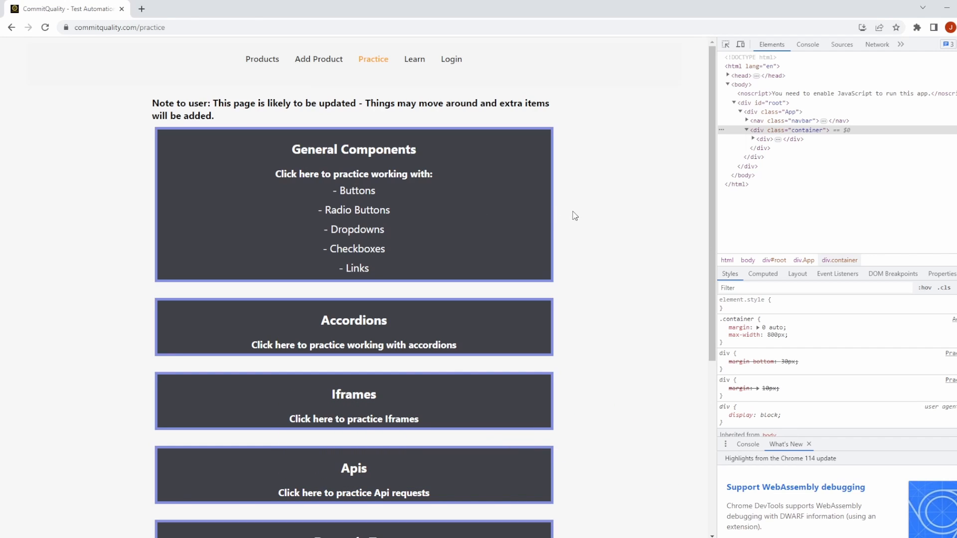
- Upload an image via Choose file and Submit, then dismiss the 'File successfully uploaded!' alert
scroll(down, 3)
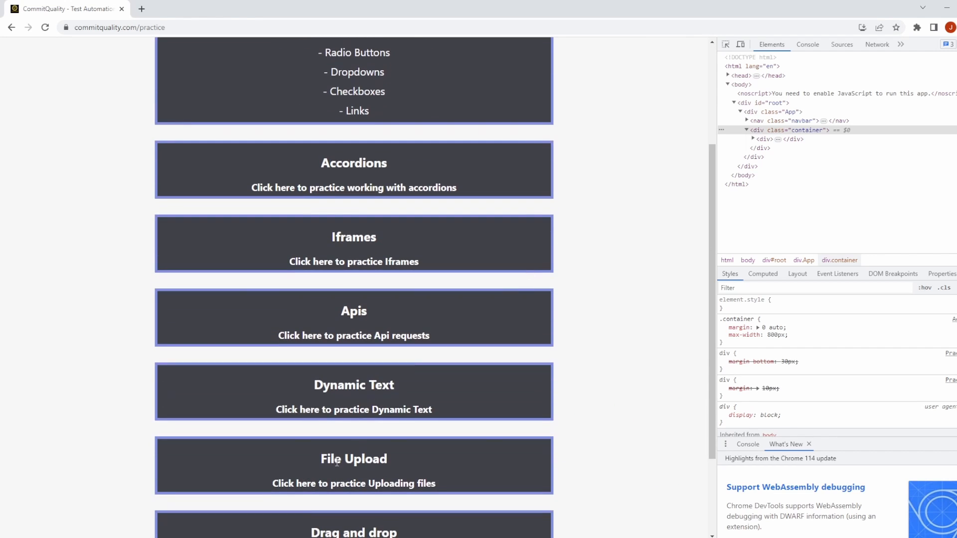
click(353, 466)
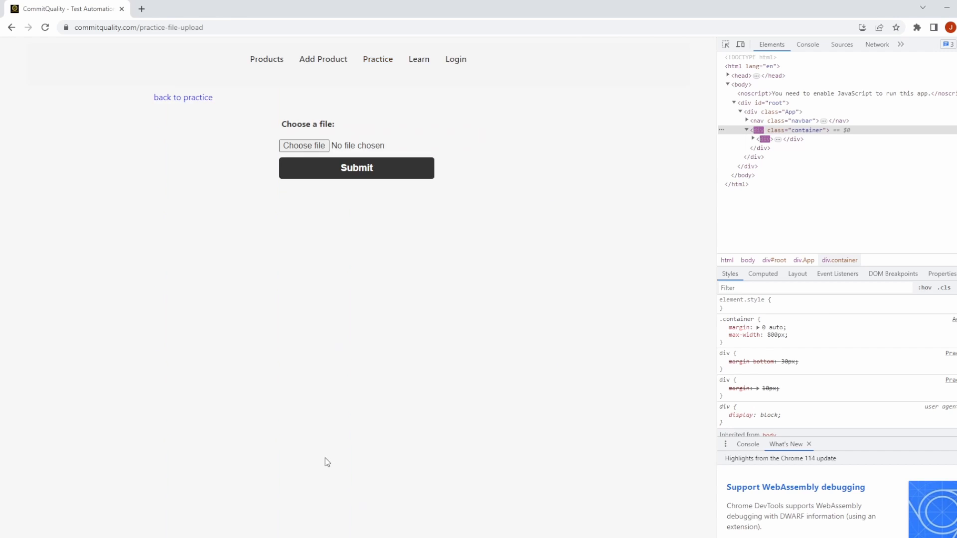
click(140, 27)
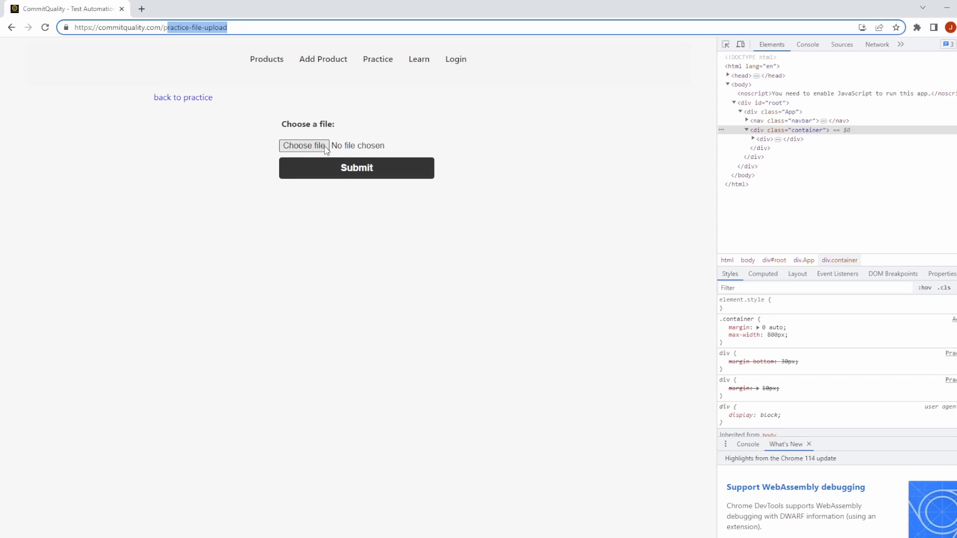
click(303, 145)
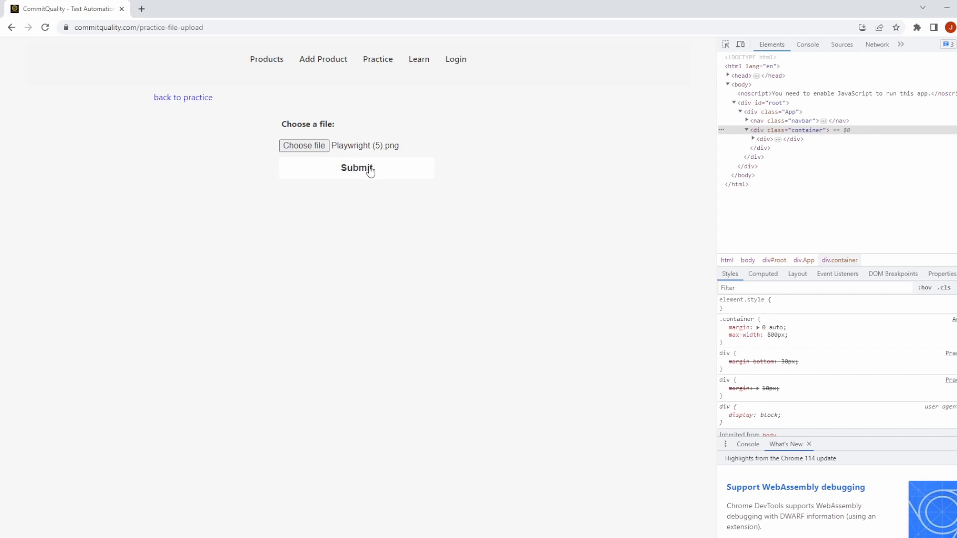
click(357, 167)
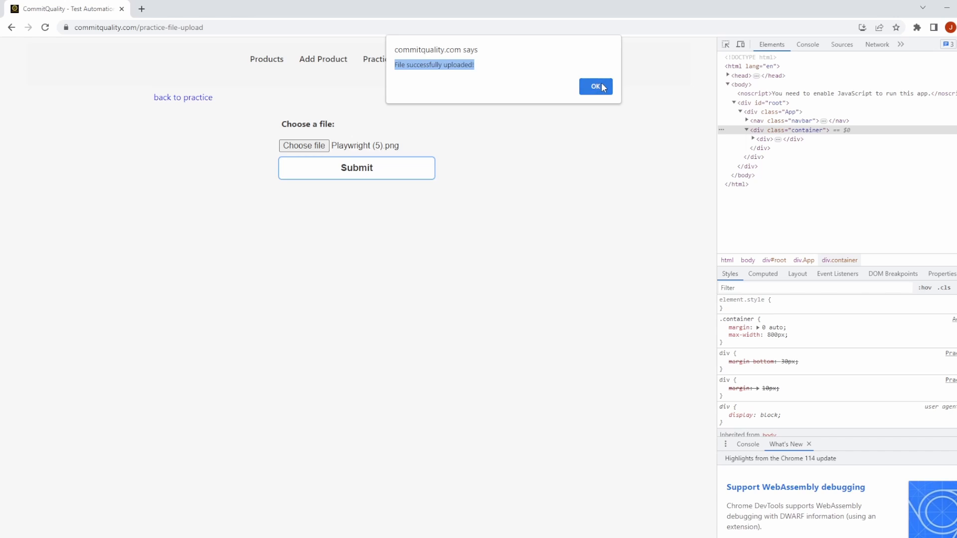
click(594, 87)
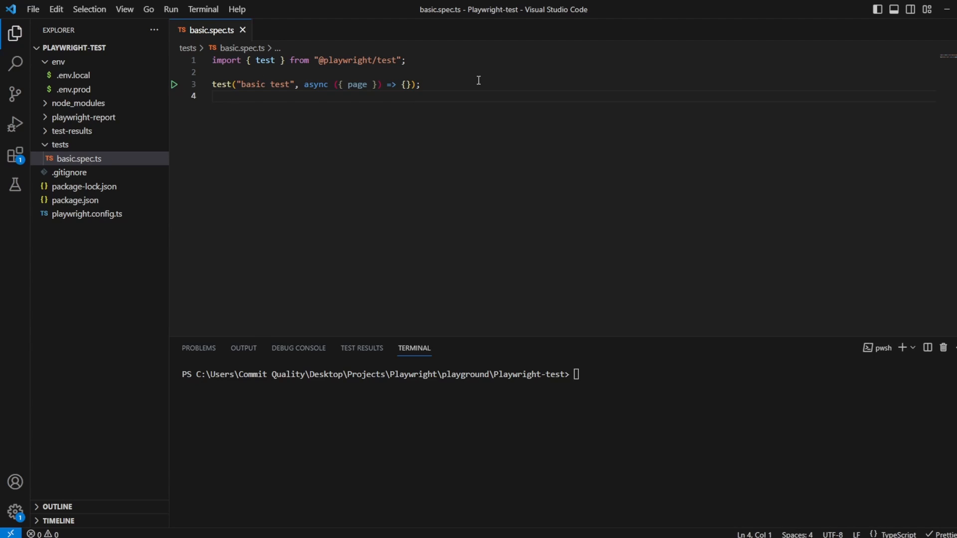
double_click(356, 83)
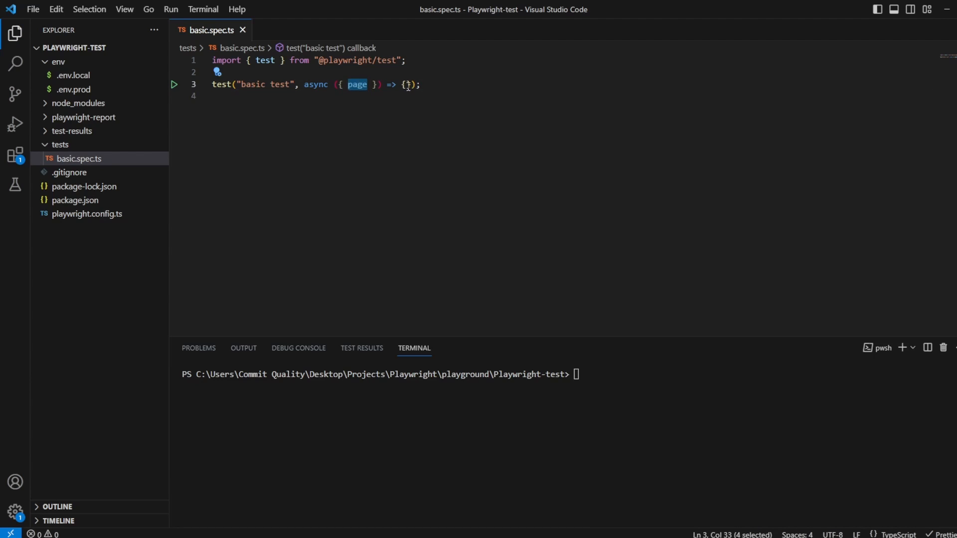
text(await)
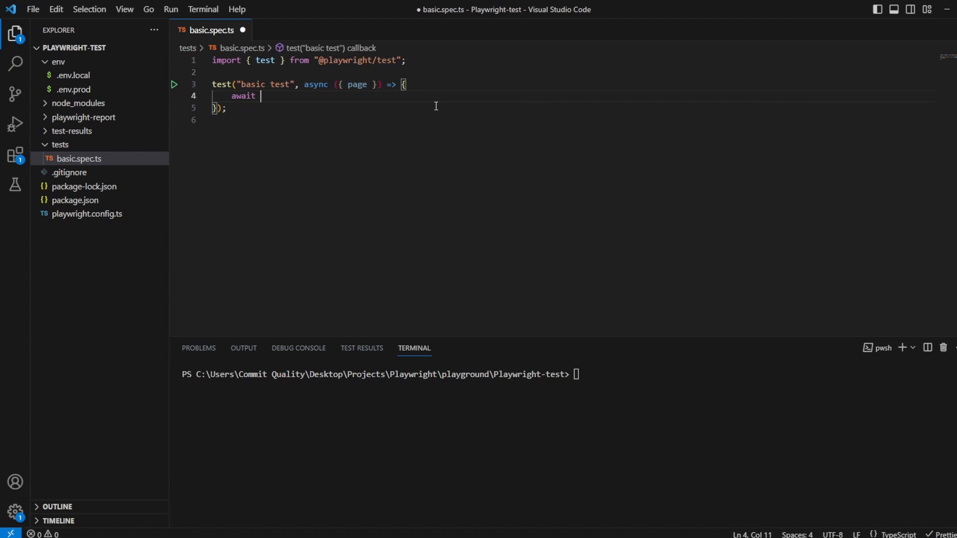
text(page.goto("https://commitquality.com/practice-file-upload");)
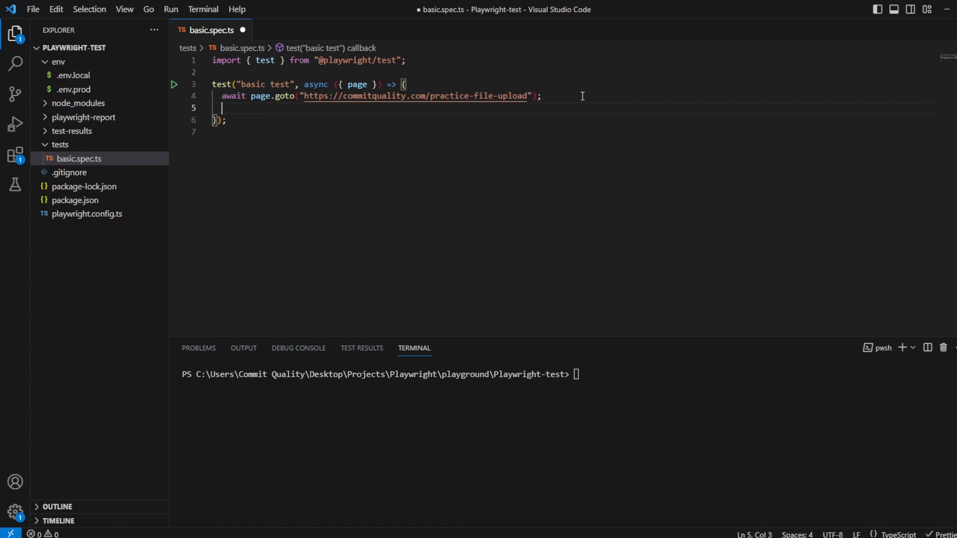
- Begin const handle = page.locator('') with an empty selector string
text(const h)
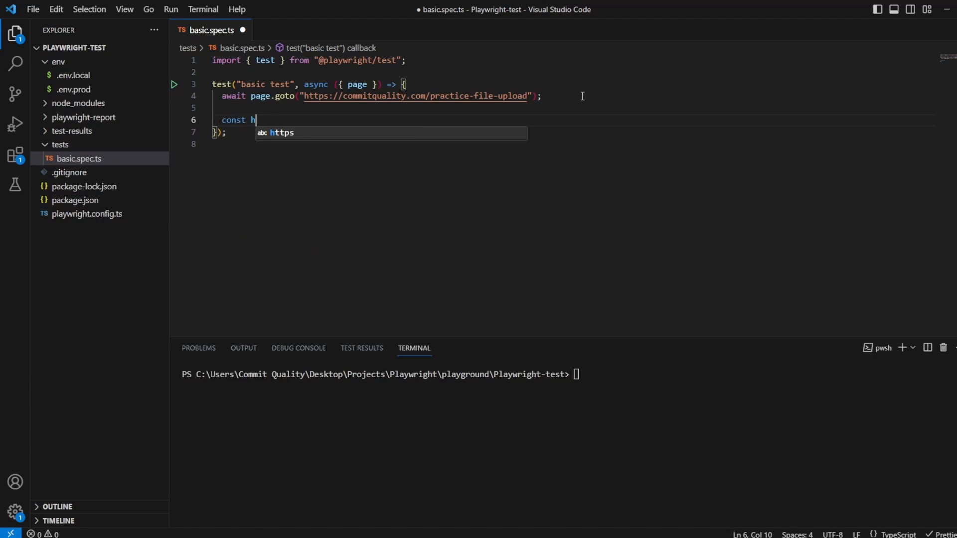
text(andle =)
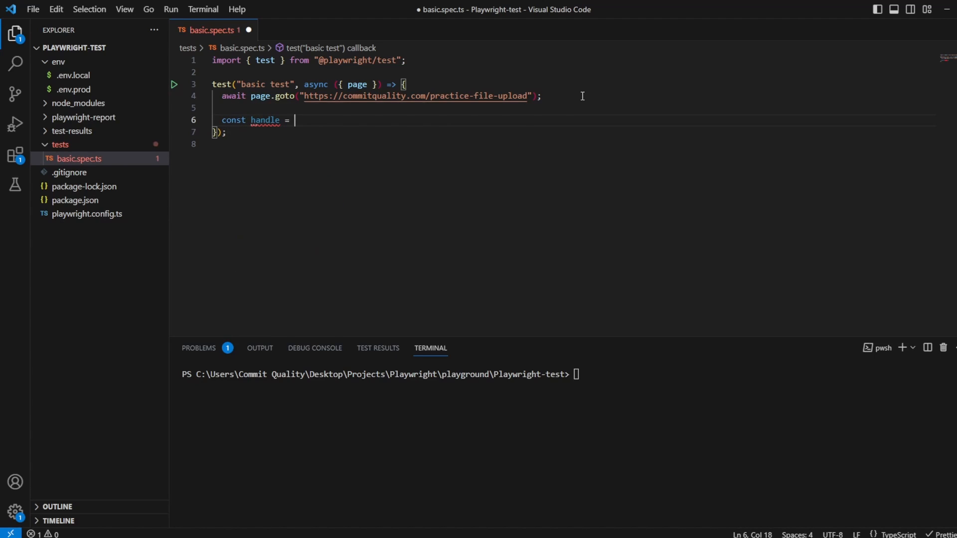
text(page.locator)
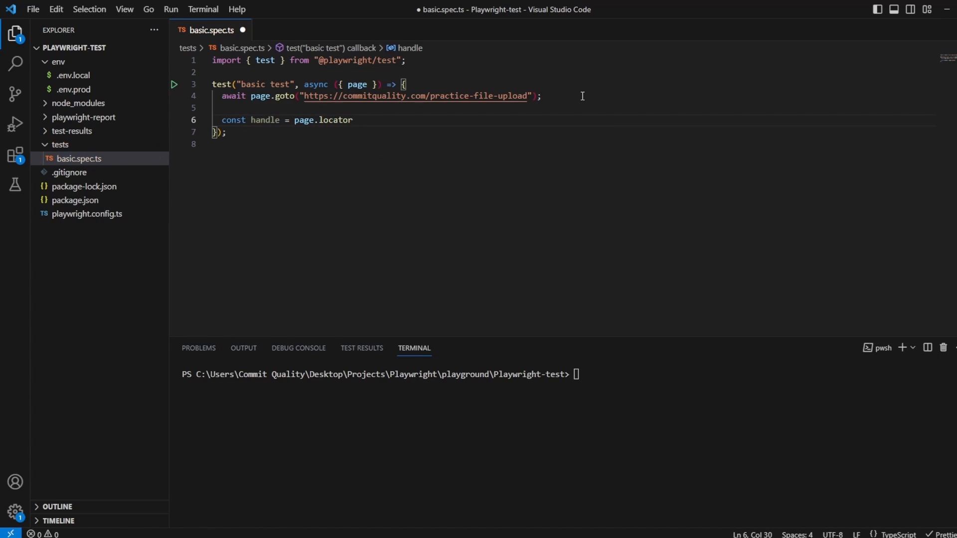
text((''))
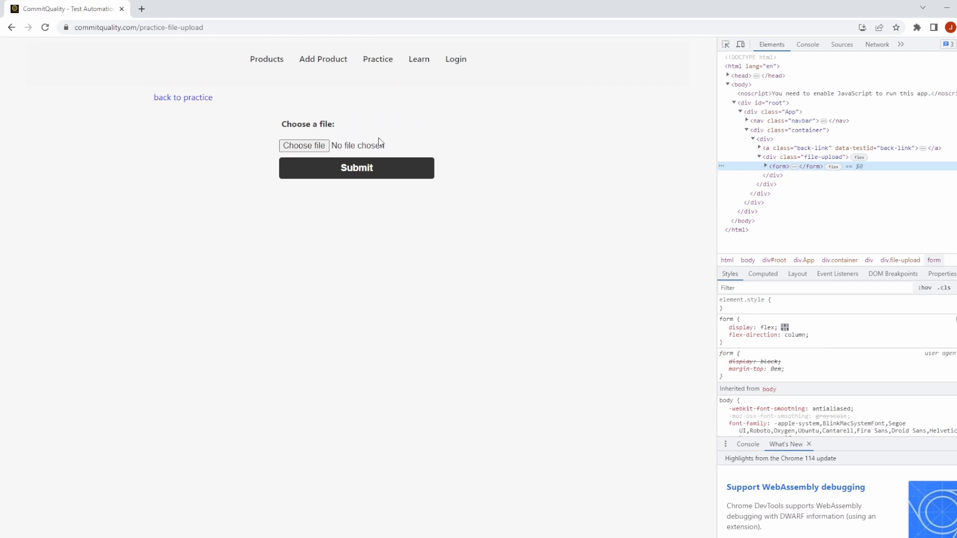
- Expand the upload form element in Chrome DevTools to examine its markup
click(765, 166)
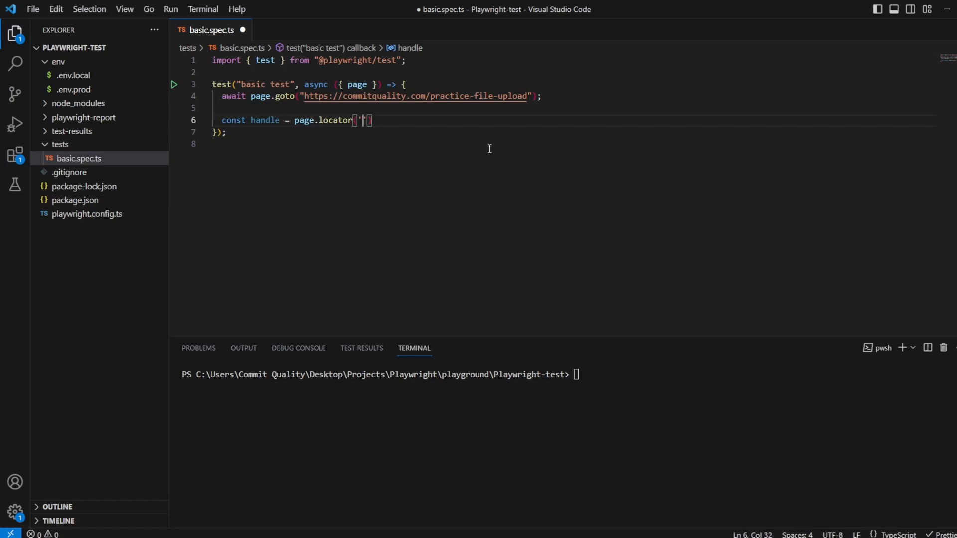
- Target input[type="file"] in the handle locator and start await handle.setInputFiles(, reading its usage hover
text(input)
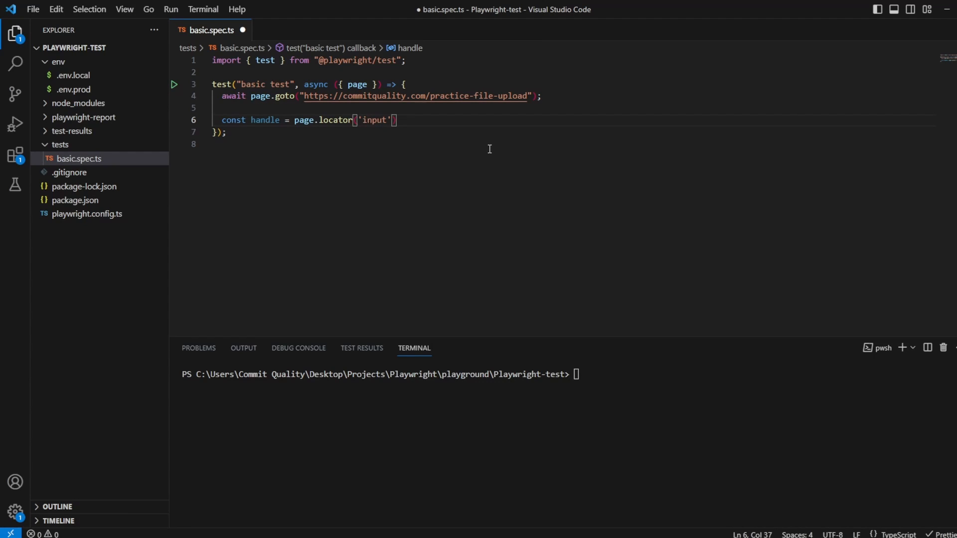
text([])
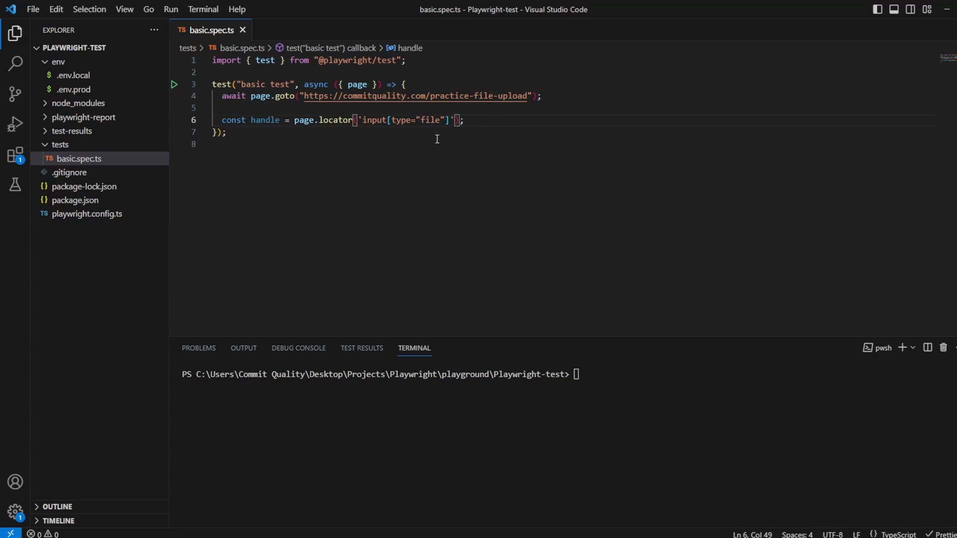
text(await)
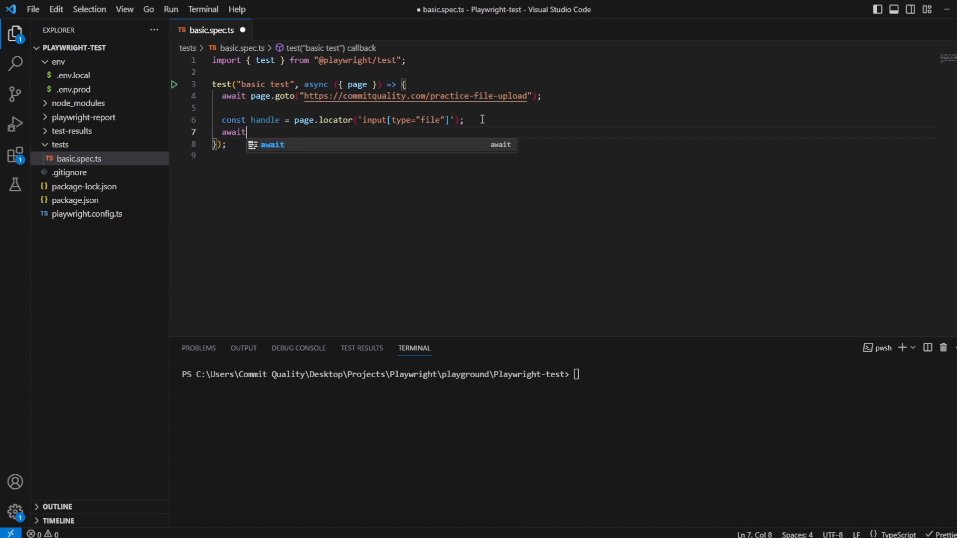
text(handle.se)
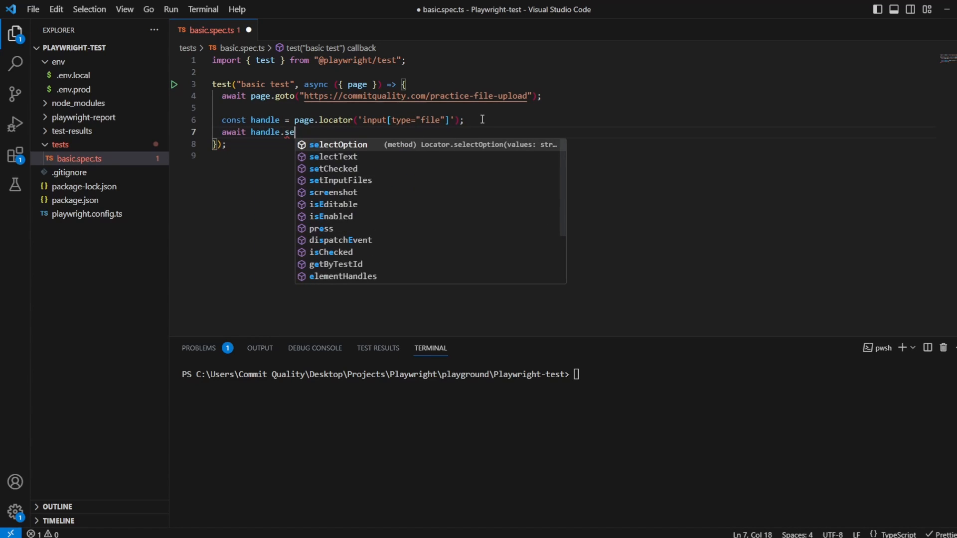
text(iles()
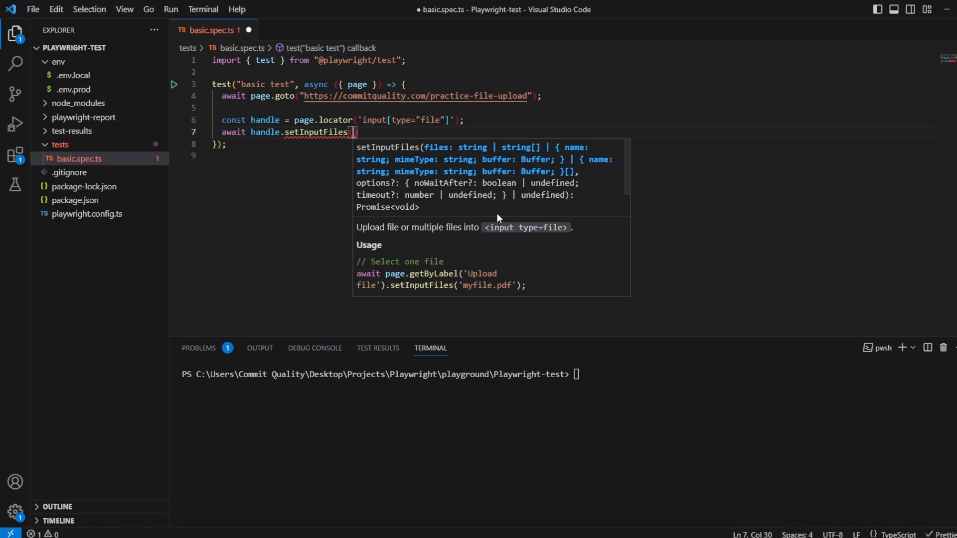
mouse_move(398, 238)
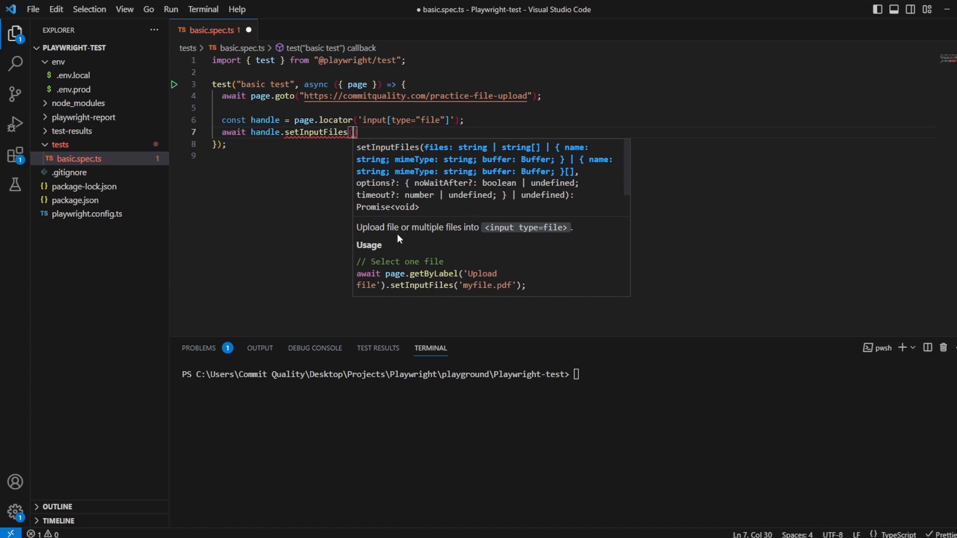
mouse_move(364, 231)
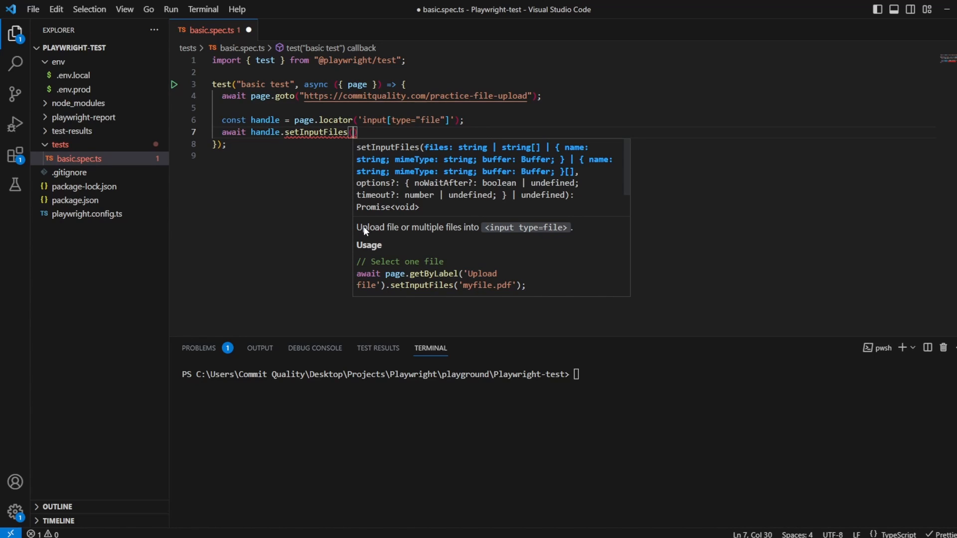
mouse_move(433, 234)
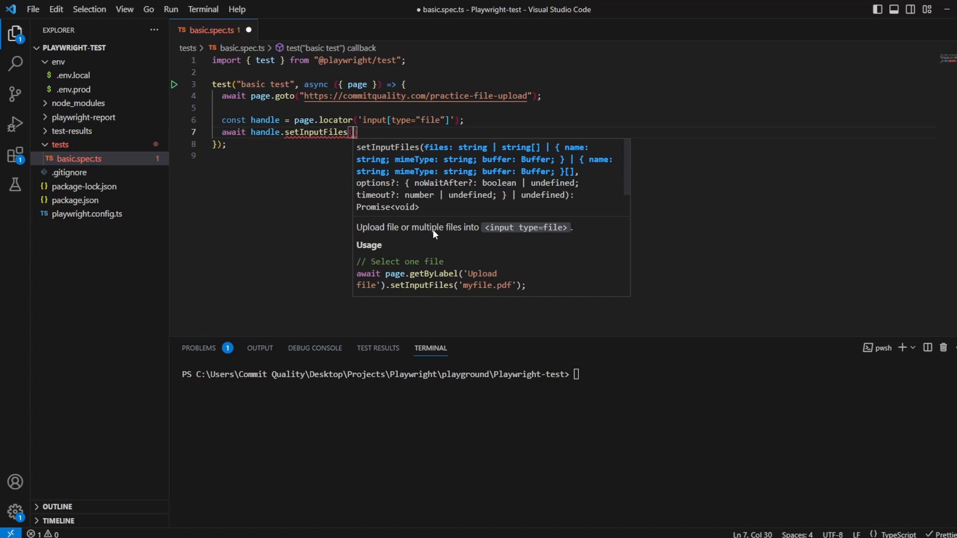
mouse_move(529, 236)
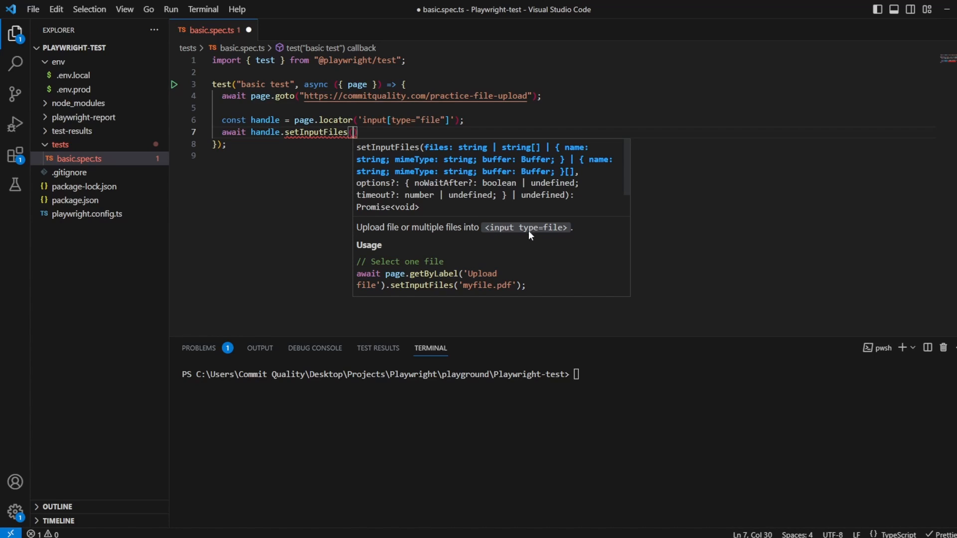
mouse_move(500, 224)
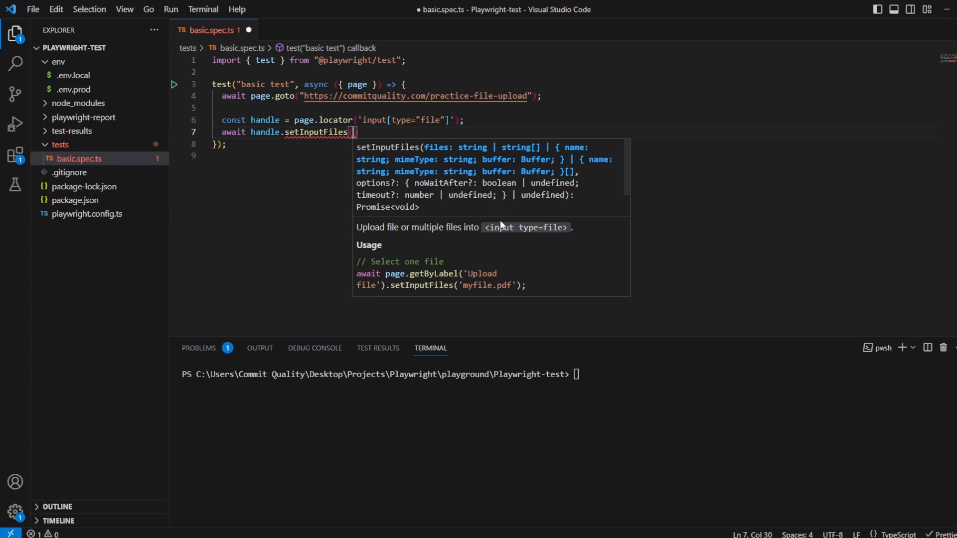
scroll(down, 3)
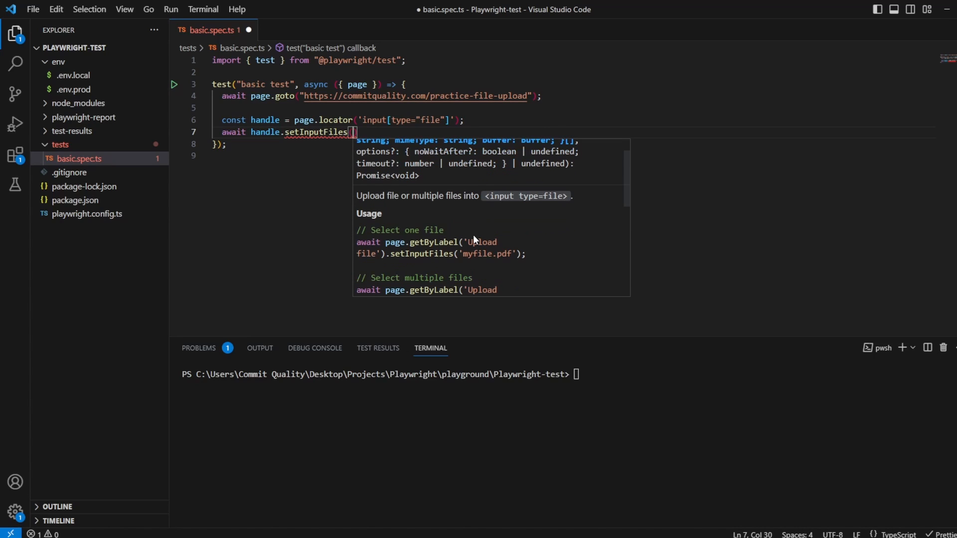
scroll(down, 3)
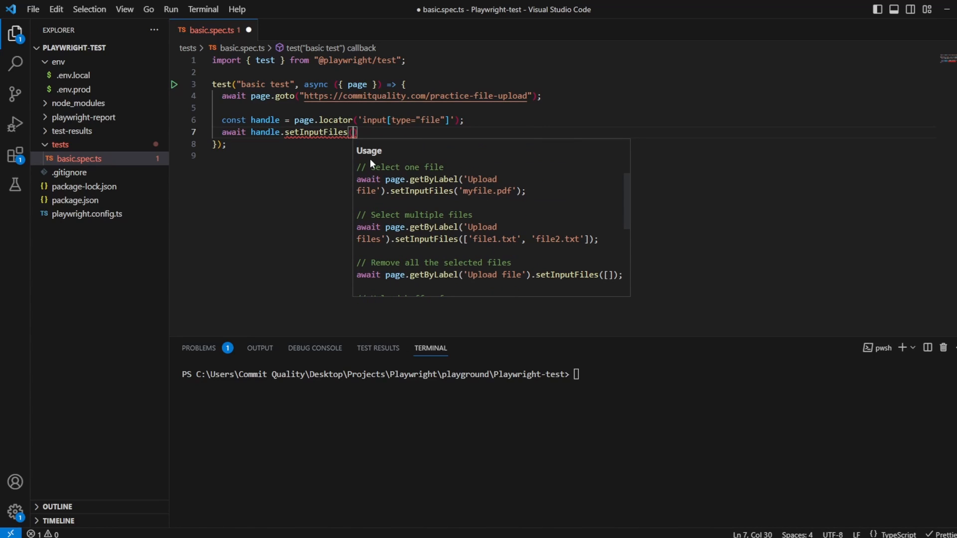
mouse_move(417, 238)
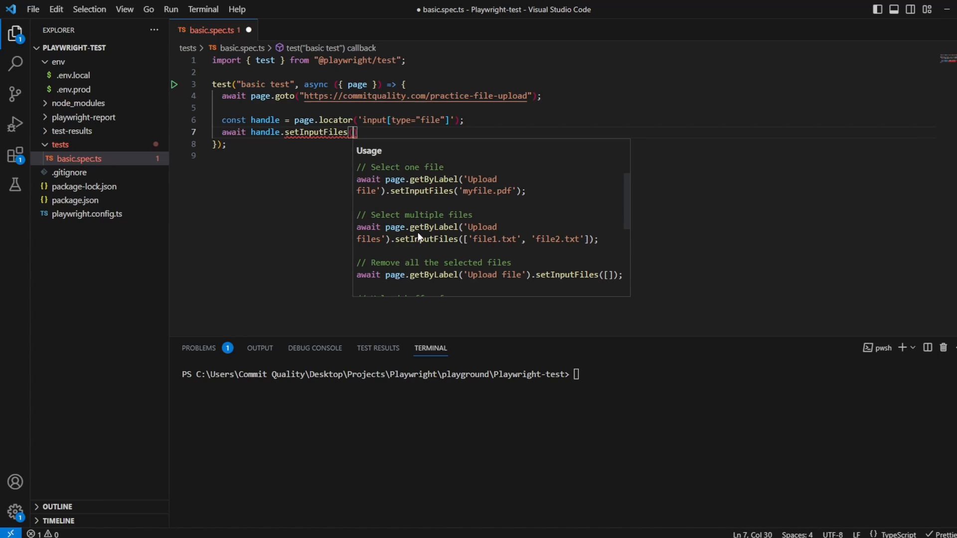
mouse_move(484, 246)
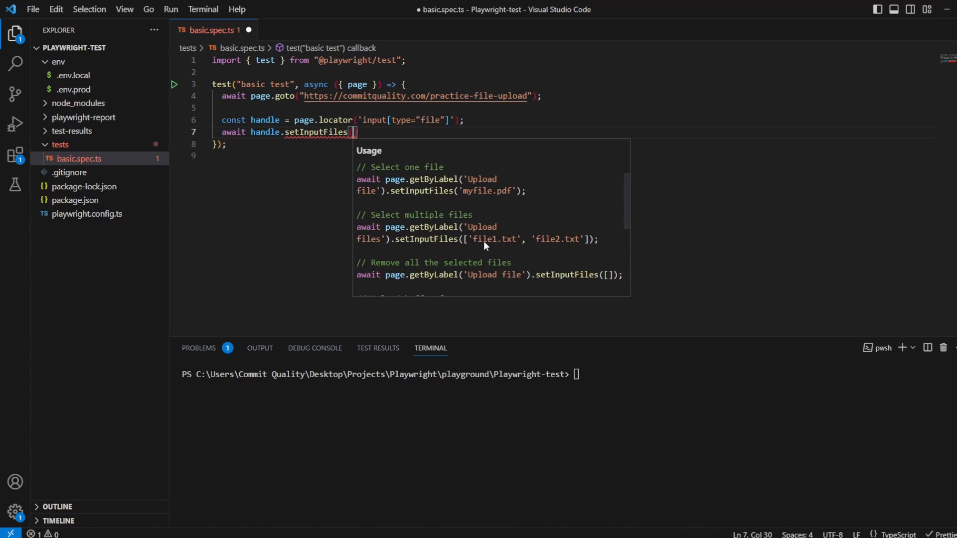
mouse_move(439, 260)
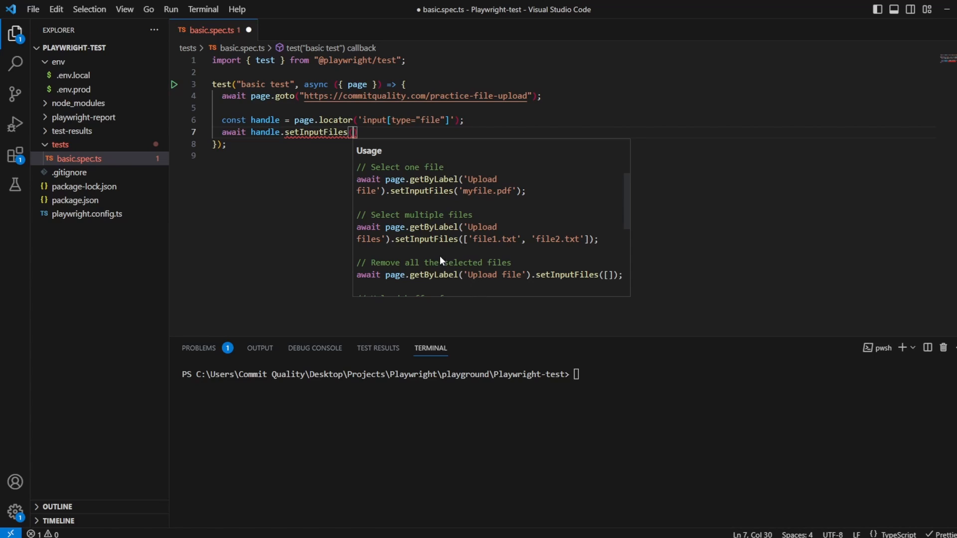
mouse_move(413, 205)
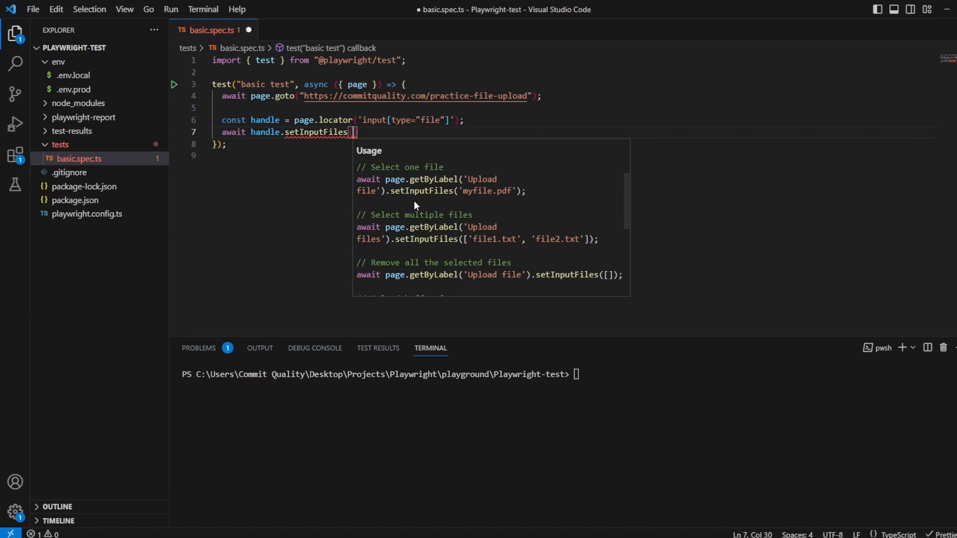
mouse_move(463, 244)
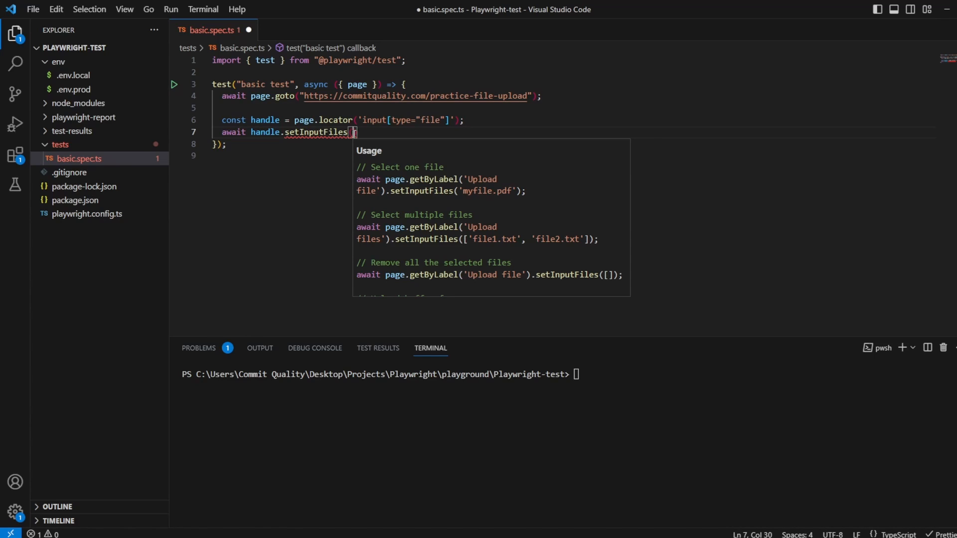
mouse_move(319, 167)
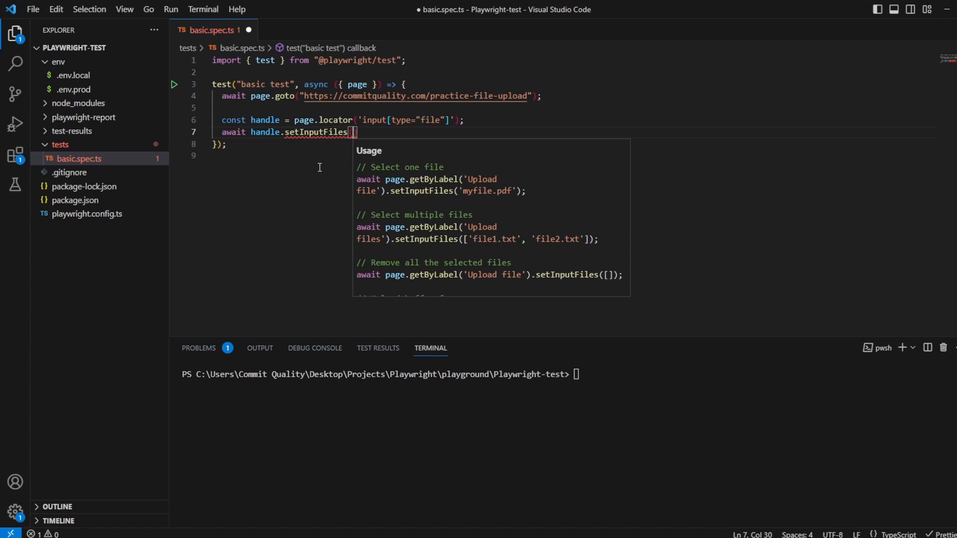
- Copy package.json's full path into setInputFiles with forward slashes and save the file
right_click(75, 200)
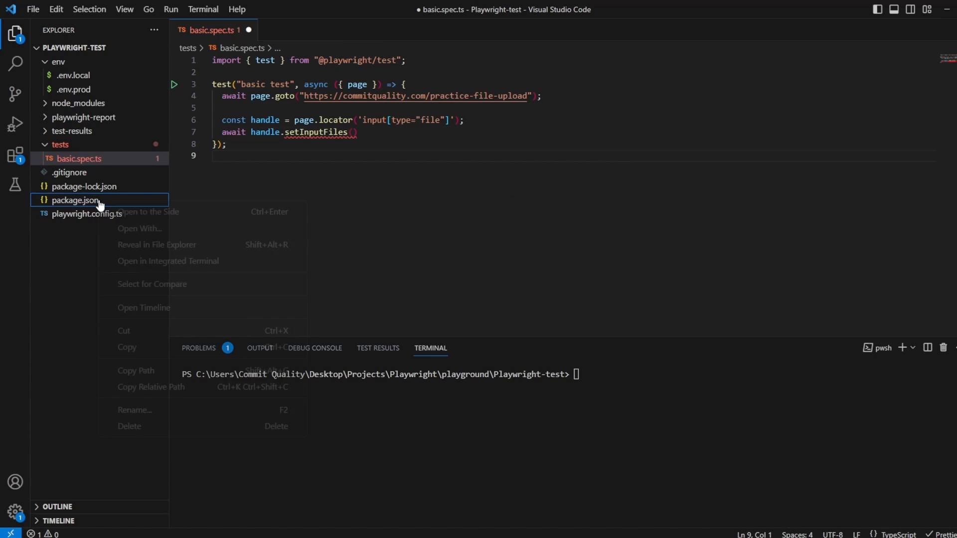
click(297, 269)
text(')
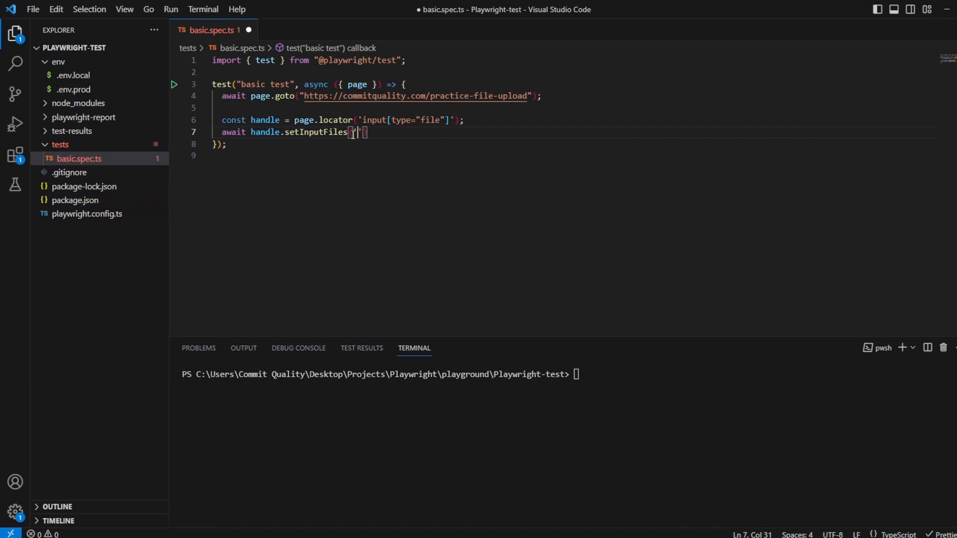
text(C:\Users\Commit Quality\Desktop\Projects\Playwright\playground\Playwright-test\package.json)
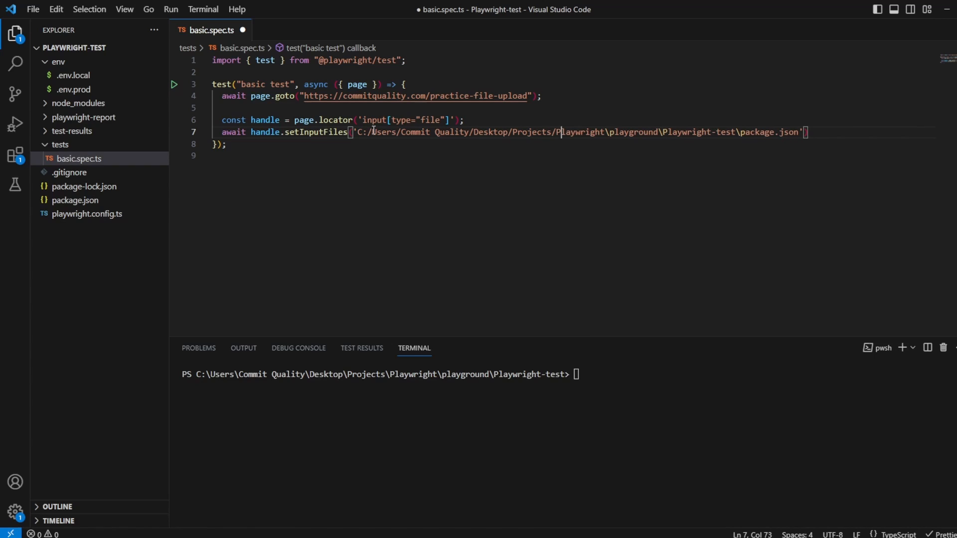
text(/)
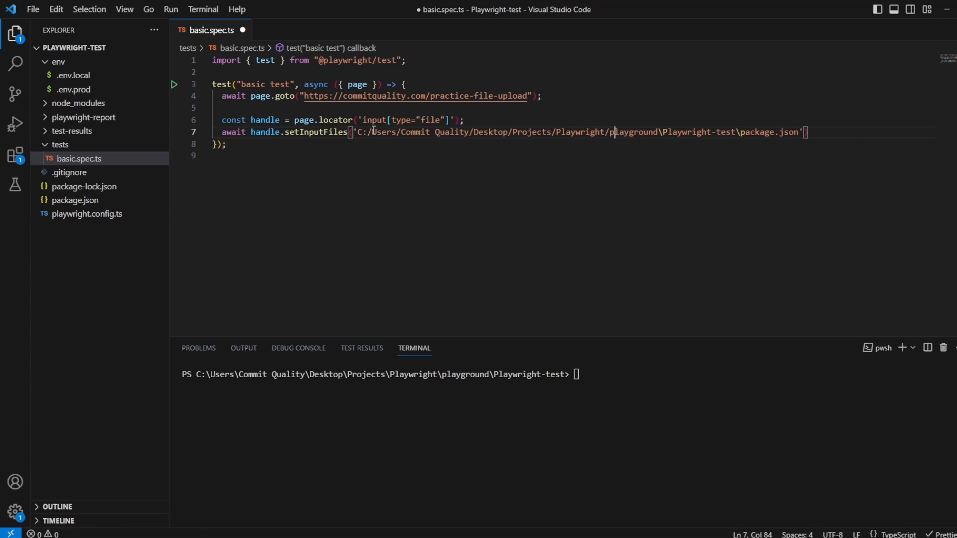
key(Backspace)
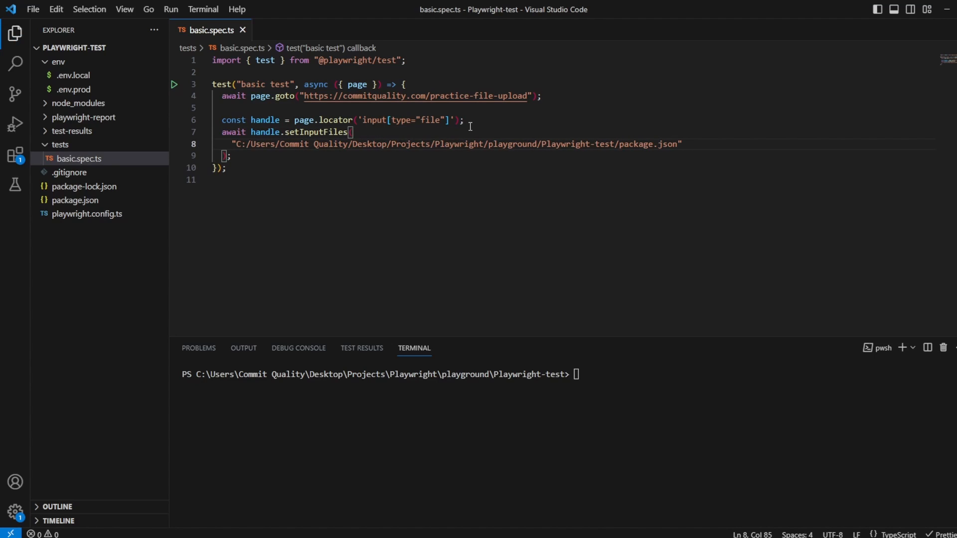
mouse_move(622, 145)
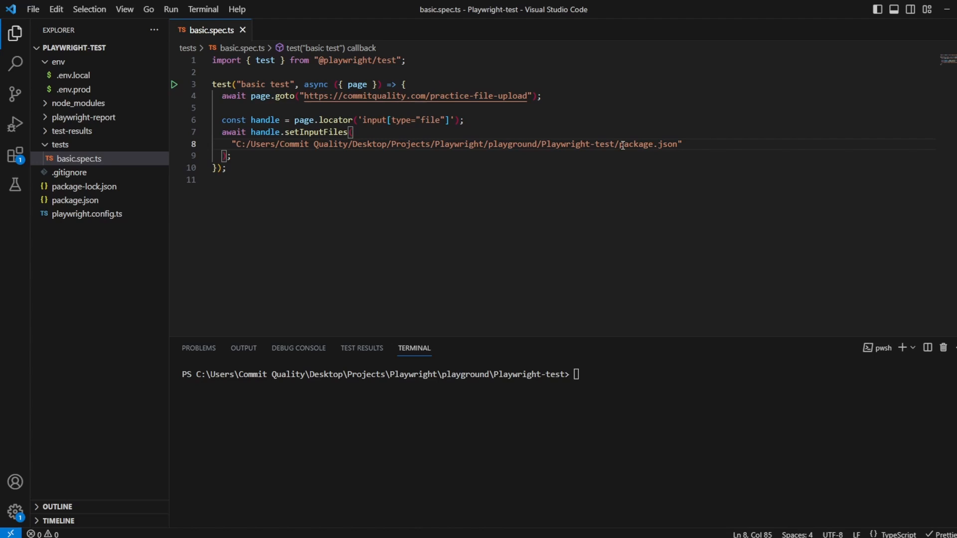
- Review the package.json name in the path, then move over to the upload page in Chrome
double_click(645, 143)
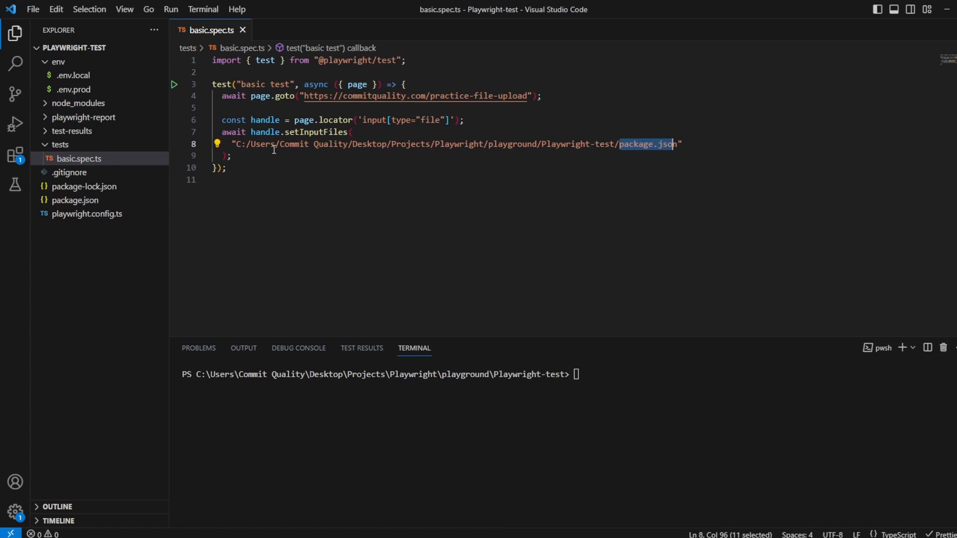
click(233, 156)
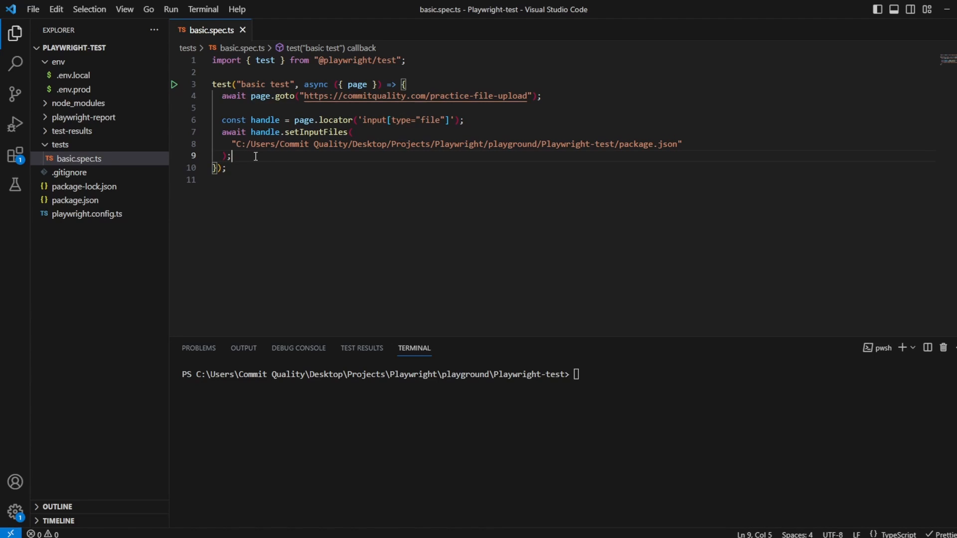
key(Return)
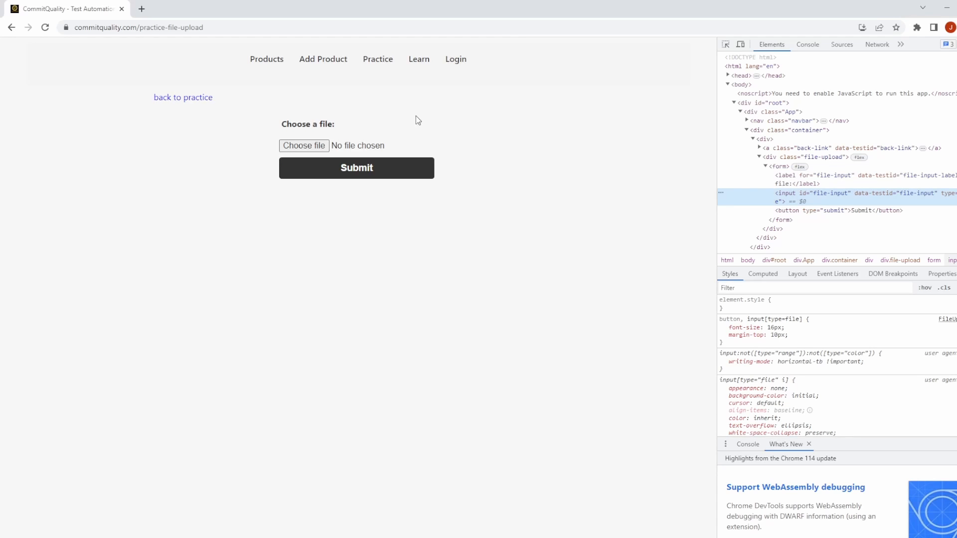
mouse_move(498, 47)
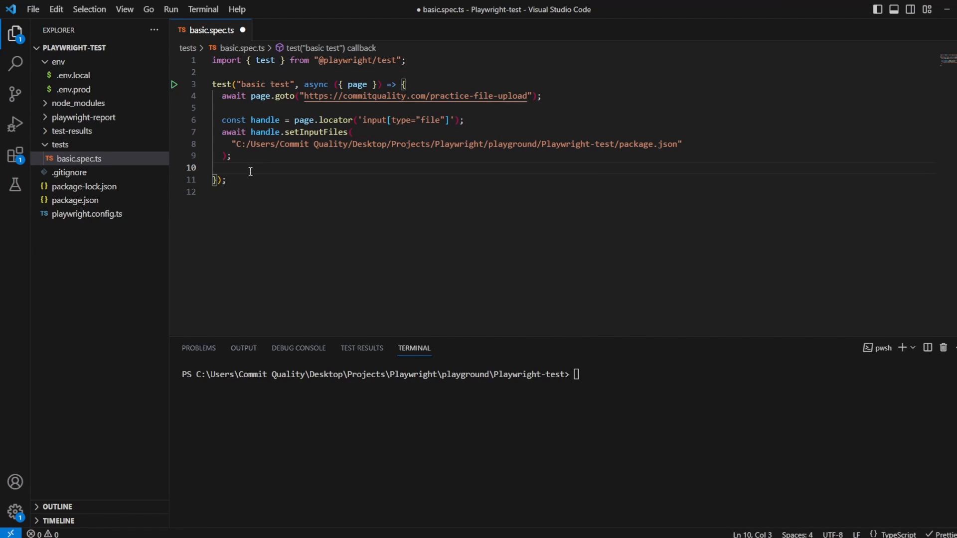
- Add an event-listener comment and start page.once('dialog', (dialog) => handler
text(//)
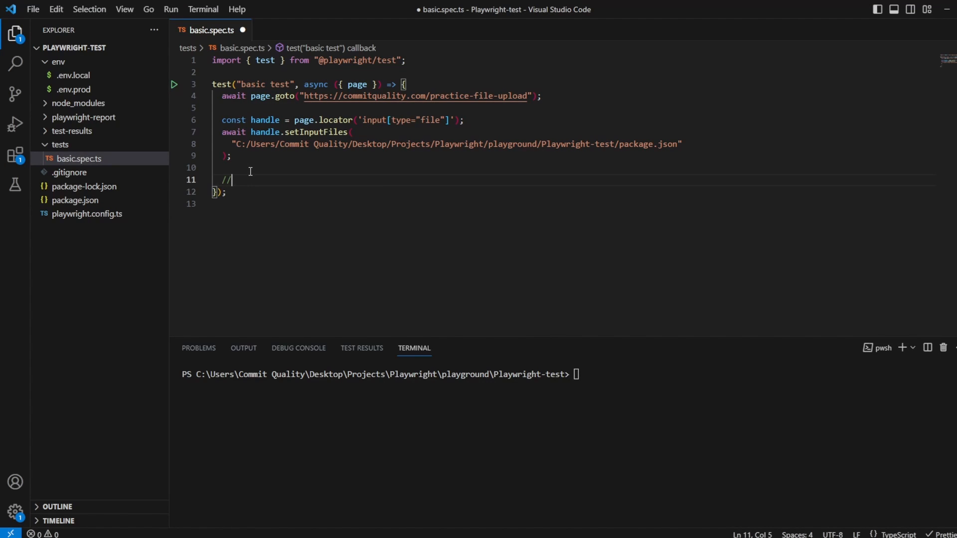
text(add an)
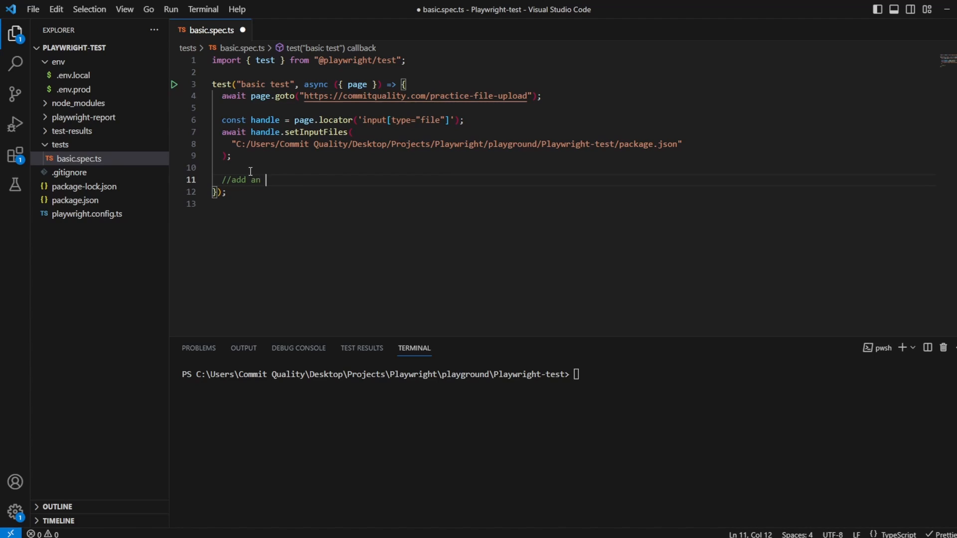
text(event listen)
text(page.once("dialog)
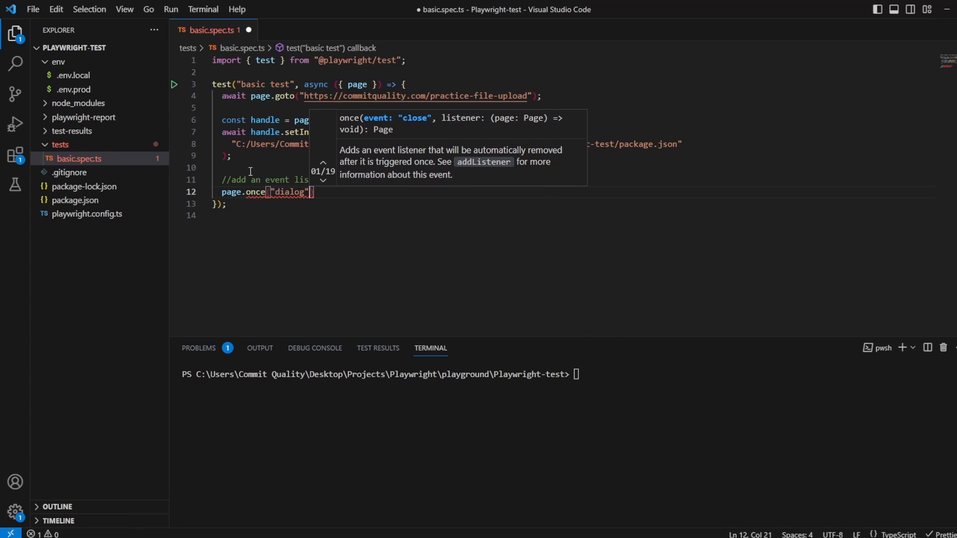
text(, (d)
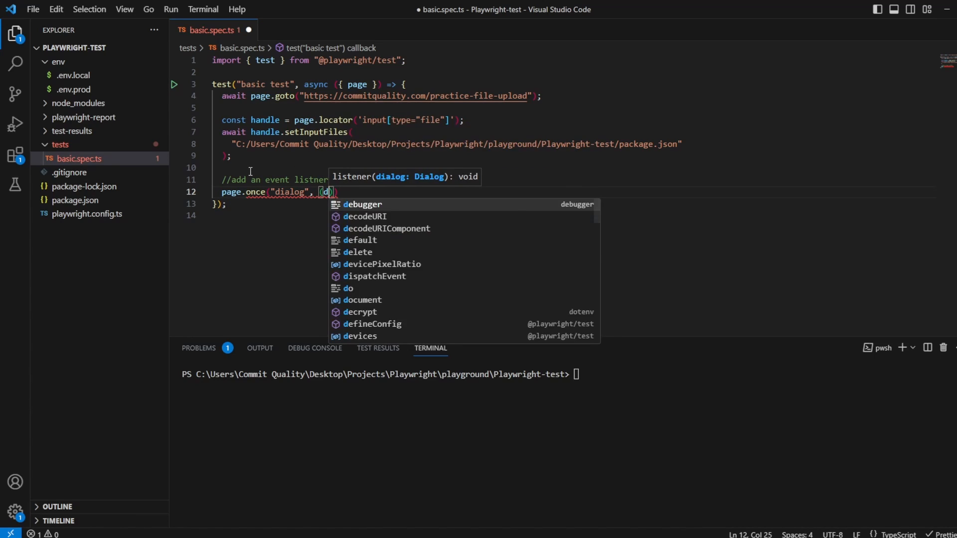
text(ialog)
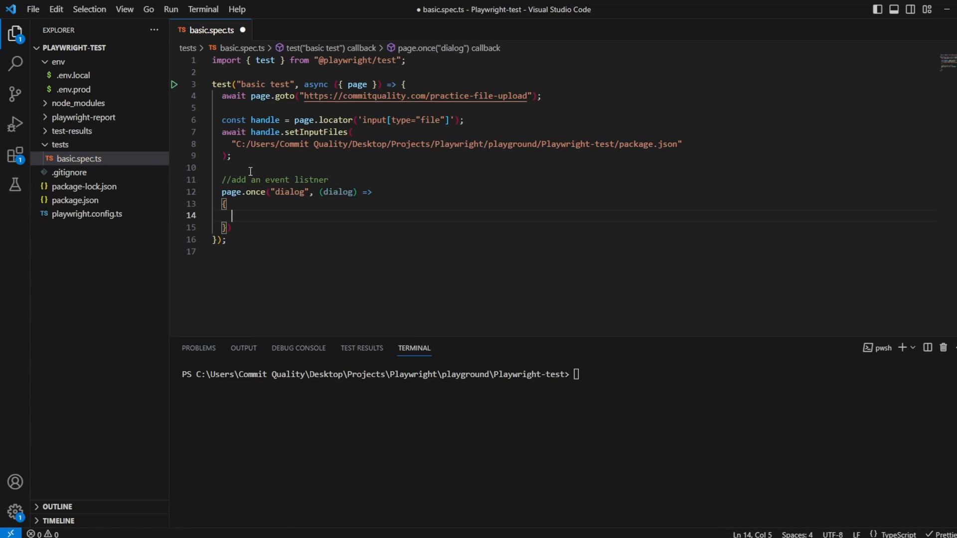
- Log dialog.message() and call dialog.accept() inside the listener, then save
text(console.log("di)
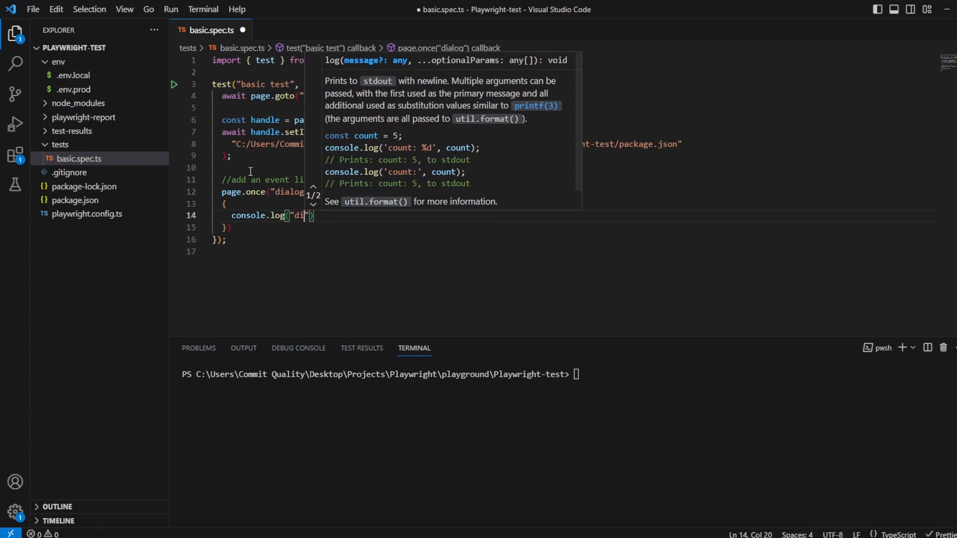
text(dialog.message()
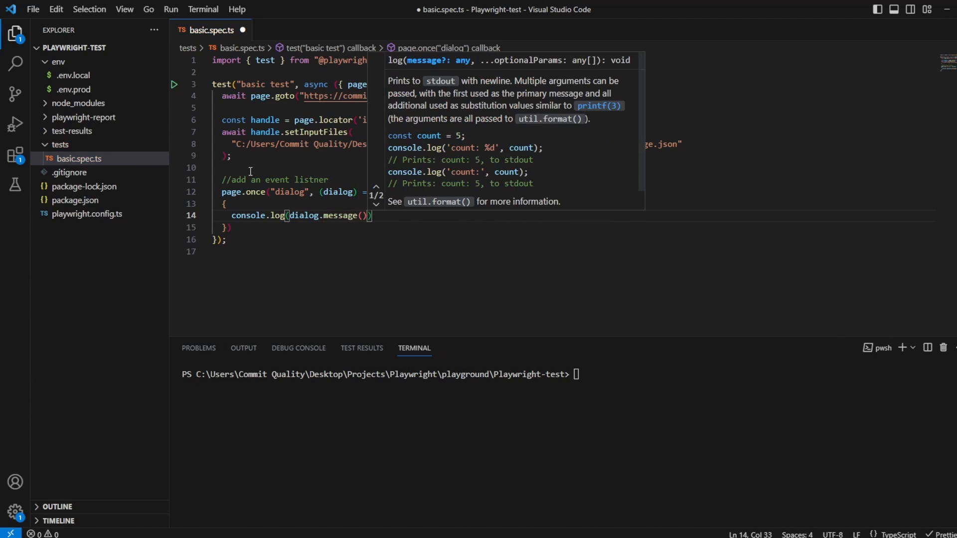
click(373, 215)
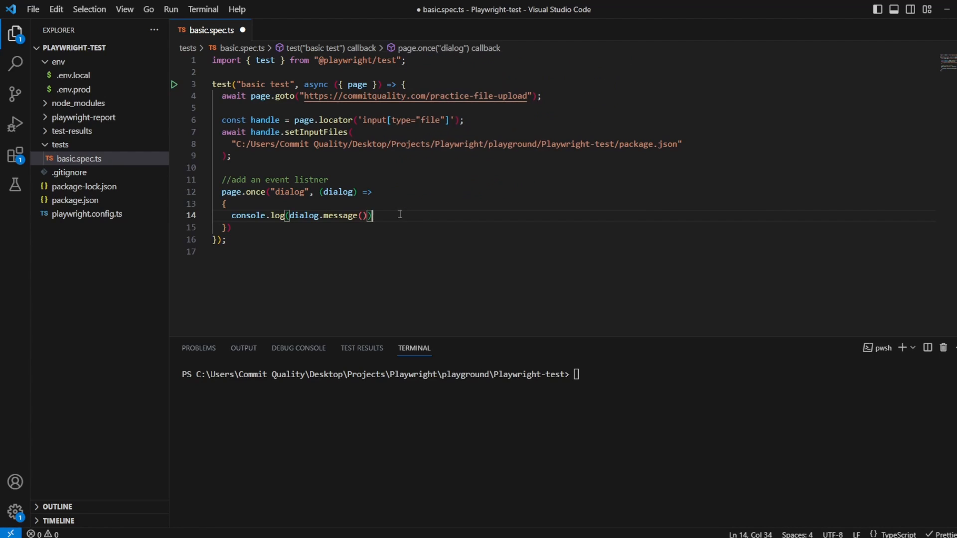
text(dialog.accept)
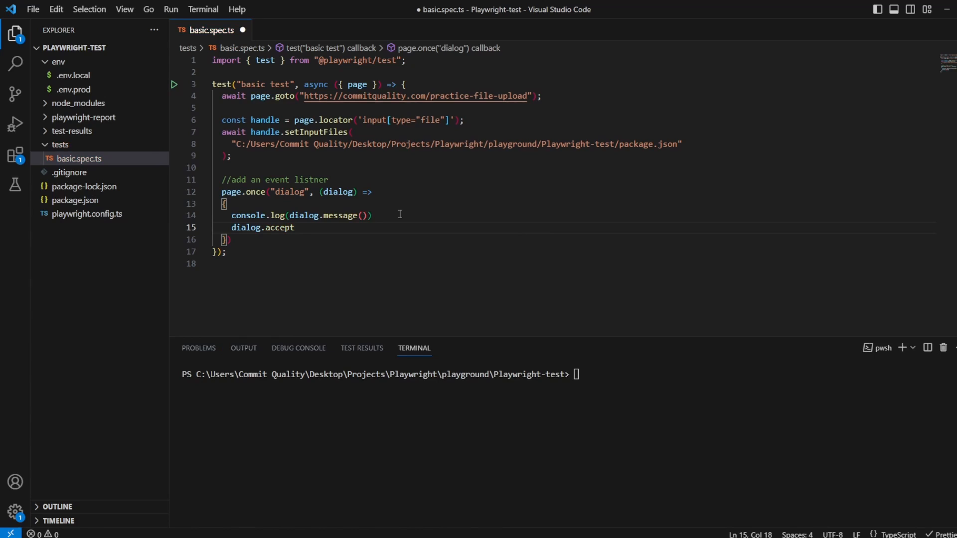
key(ctrl+s)
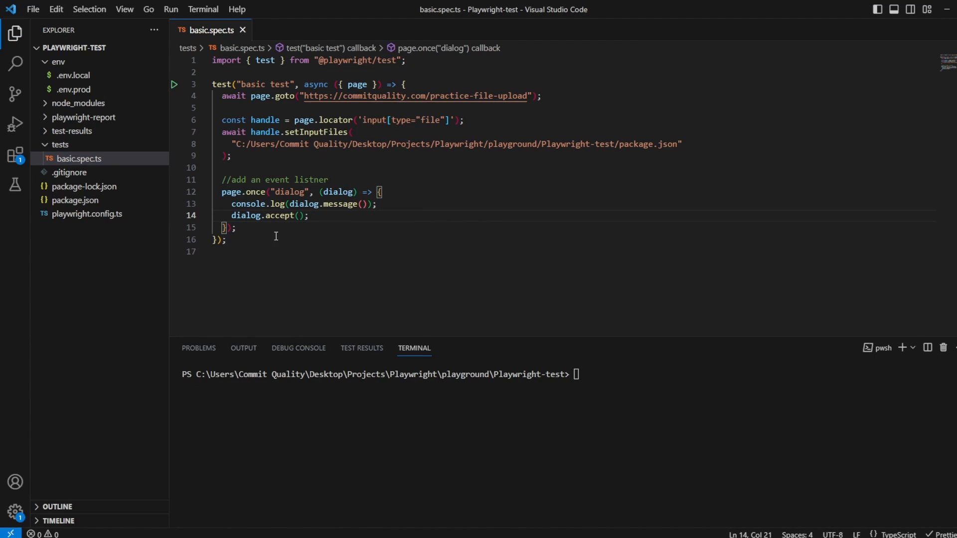
key(Enter)
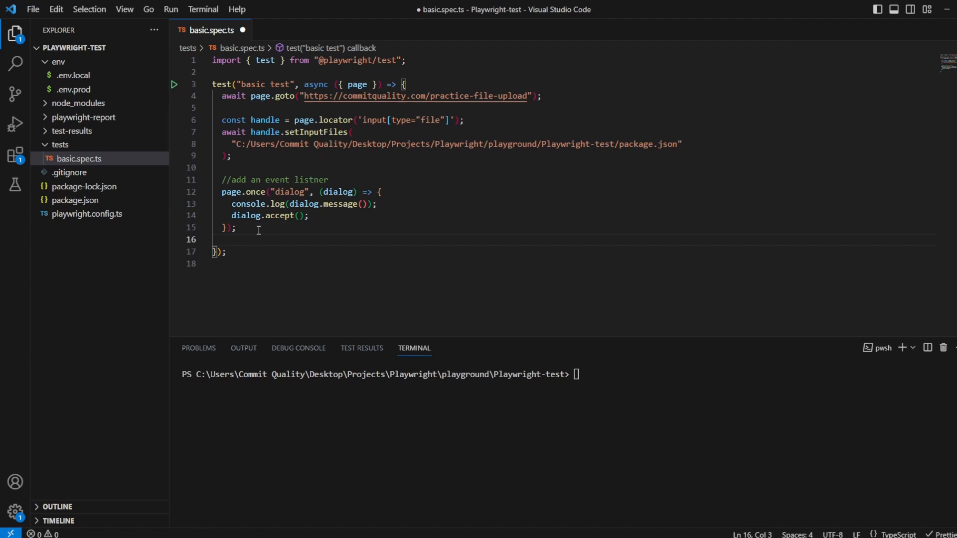
- Add await page.getByText('Submit').click(); after the listener, with blank lines below it and after setInputFiles
text(a)
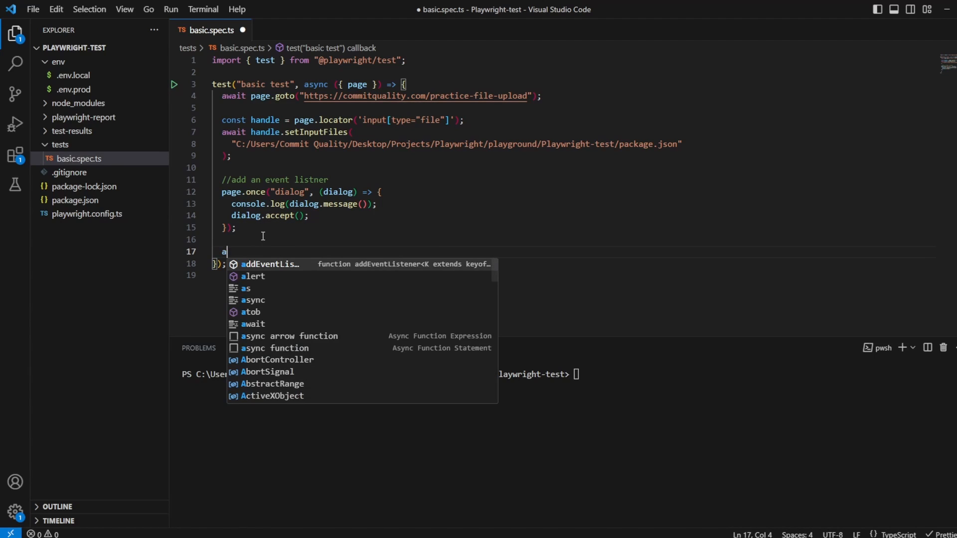
text(wait pag)
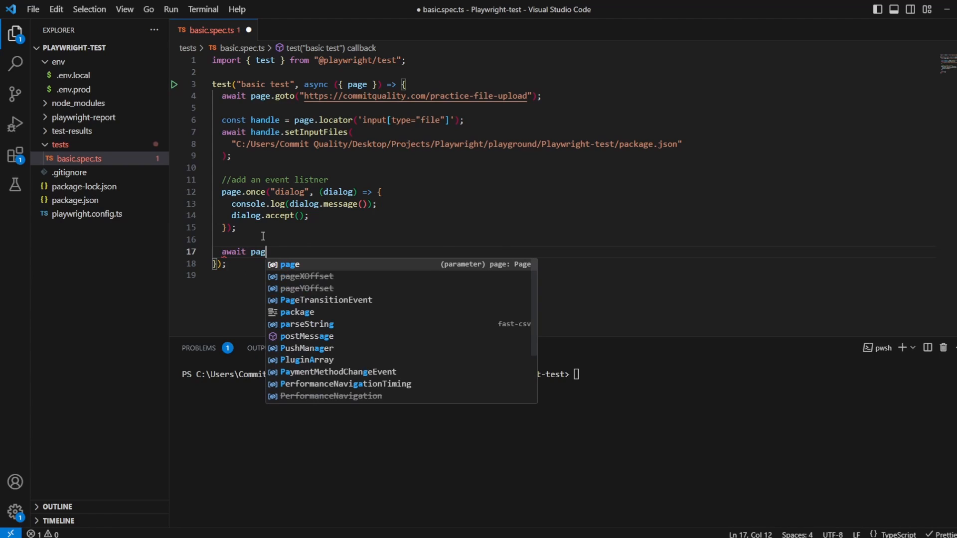
text(.)
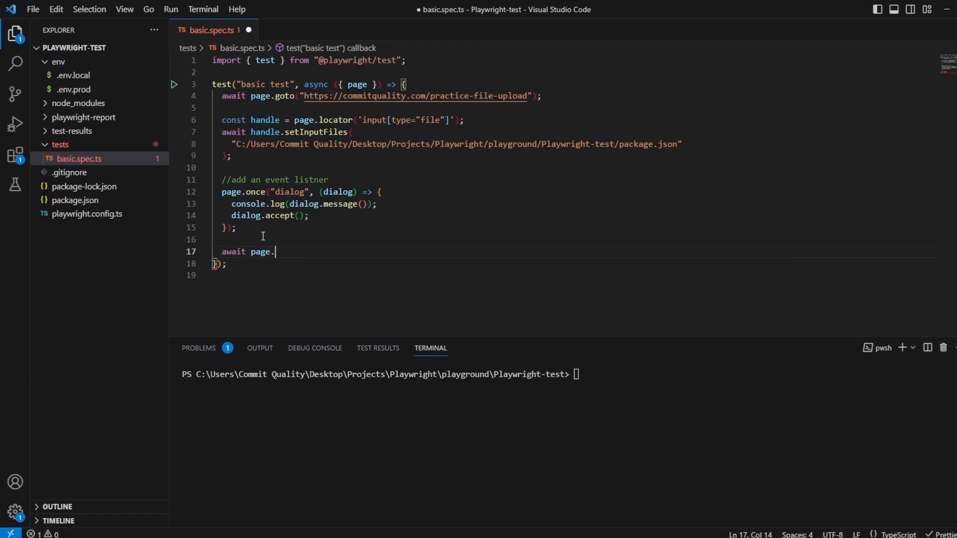
text(getByText("Submit)
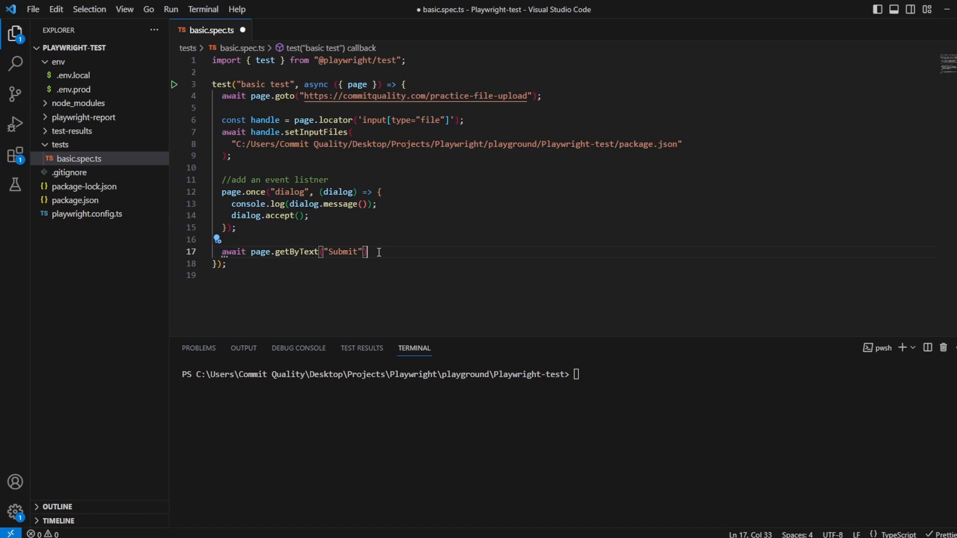
text(.click();)
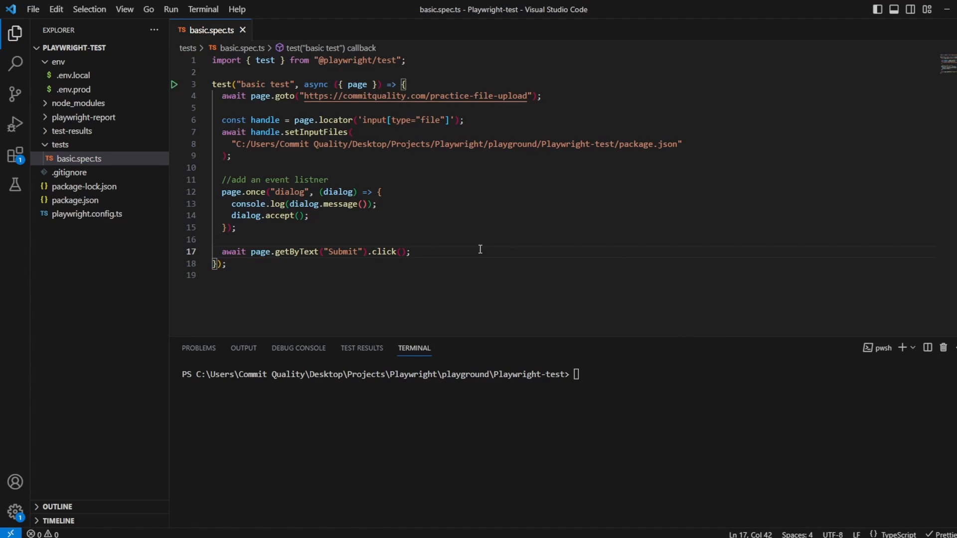
key(Enter)
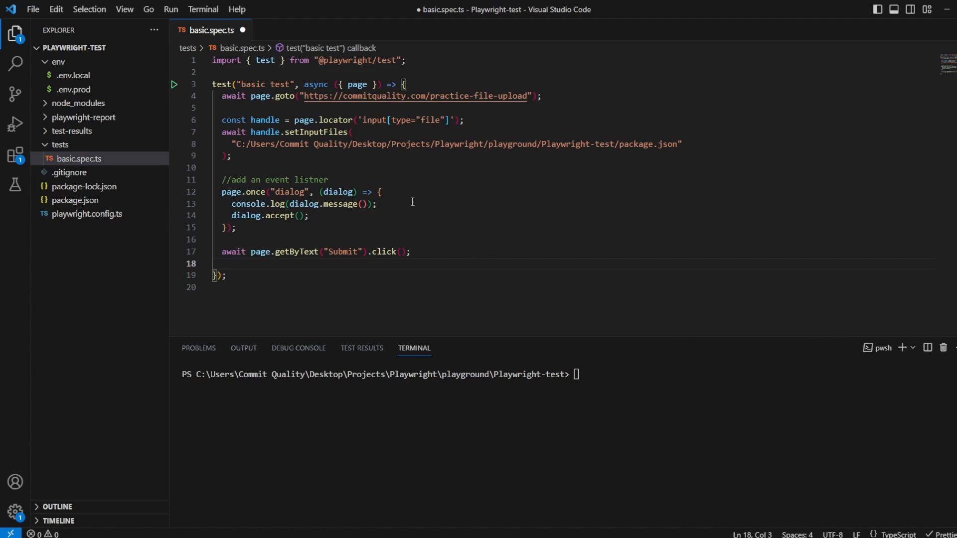
key(Enter)
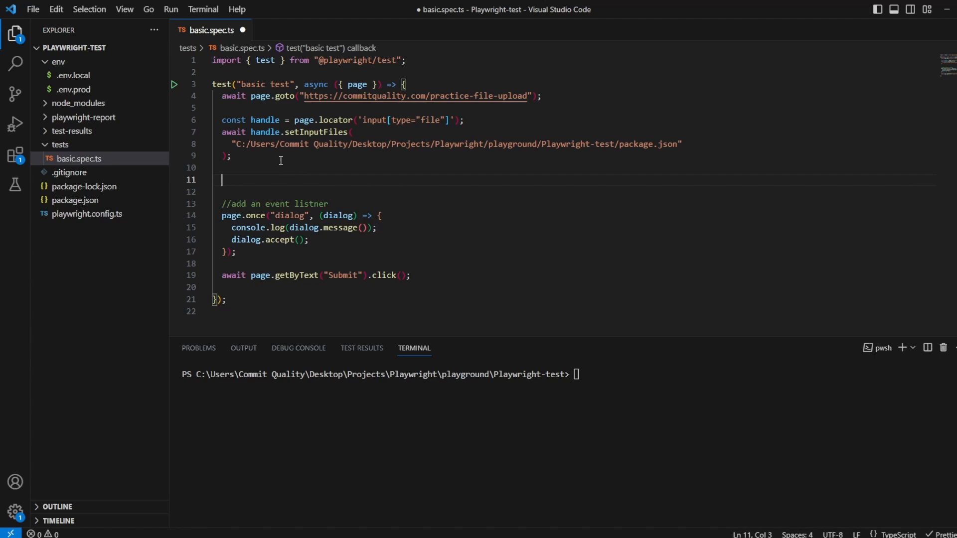
- Add await page.pause(); after the file upload step and again after the Submit click, removing the extra blank line
text(await page.pause();)
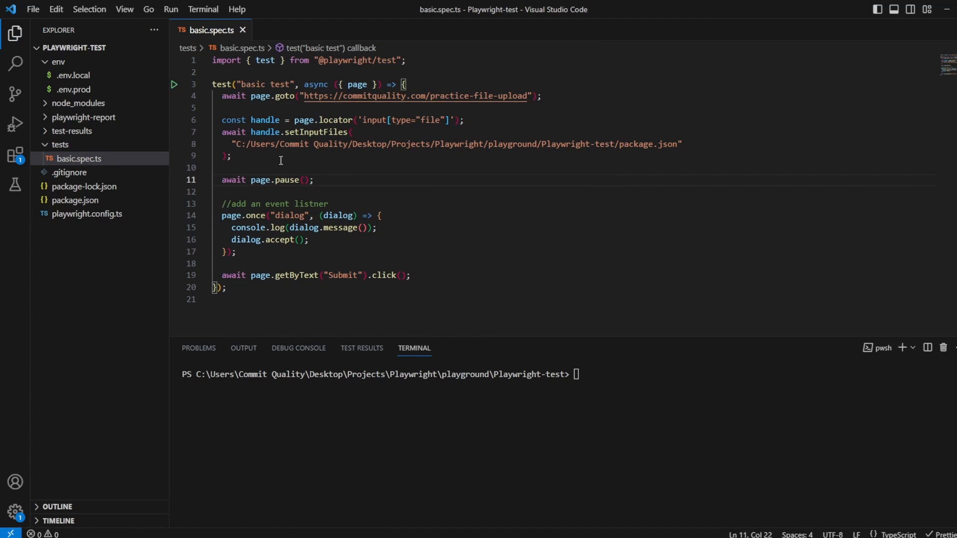
triple_click(263, 180)
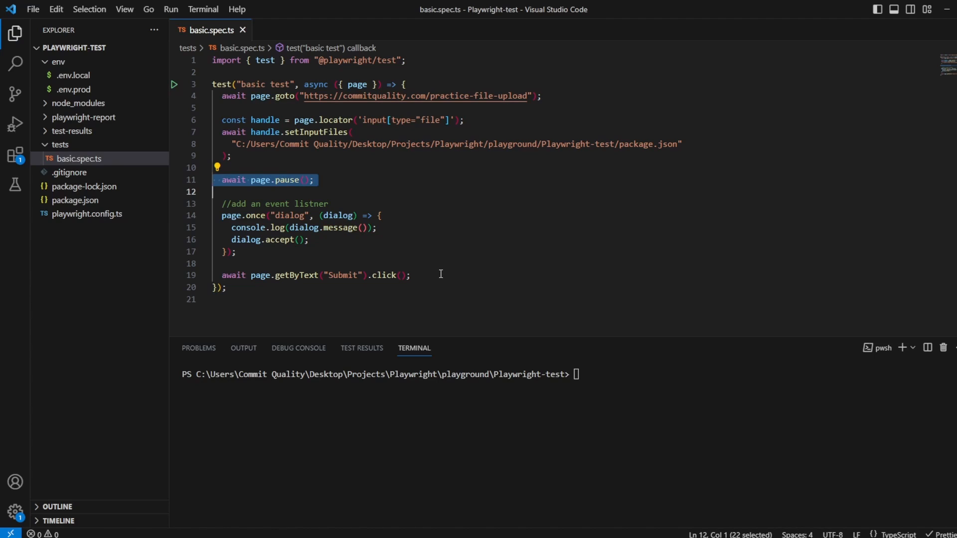
text(await page.pause();)
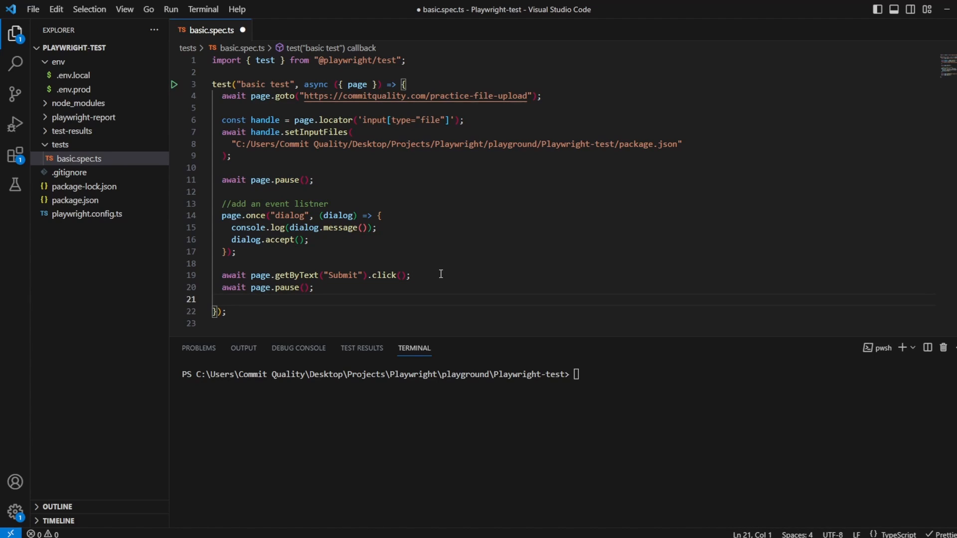
double_click(649, 143)
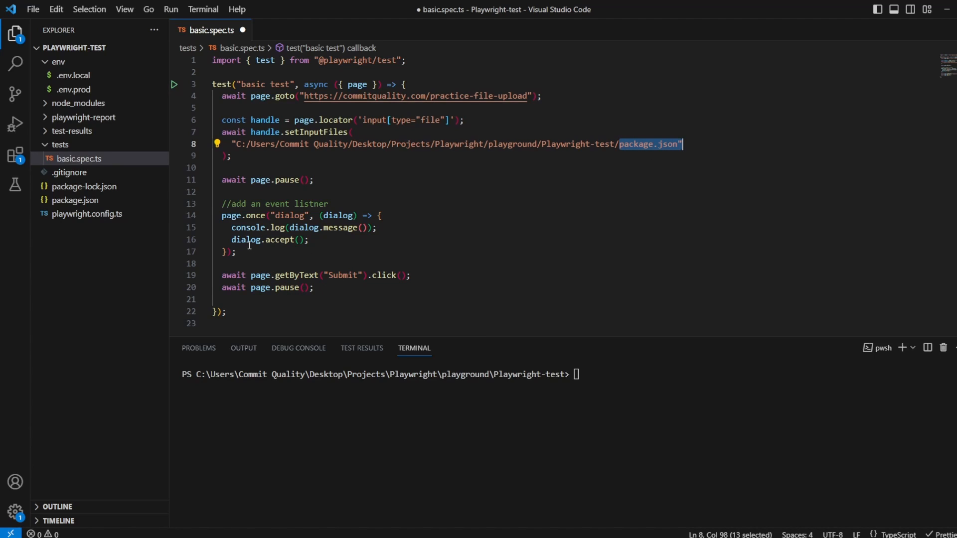
click(395, 311)
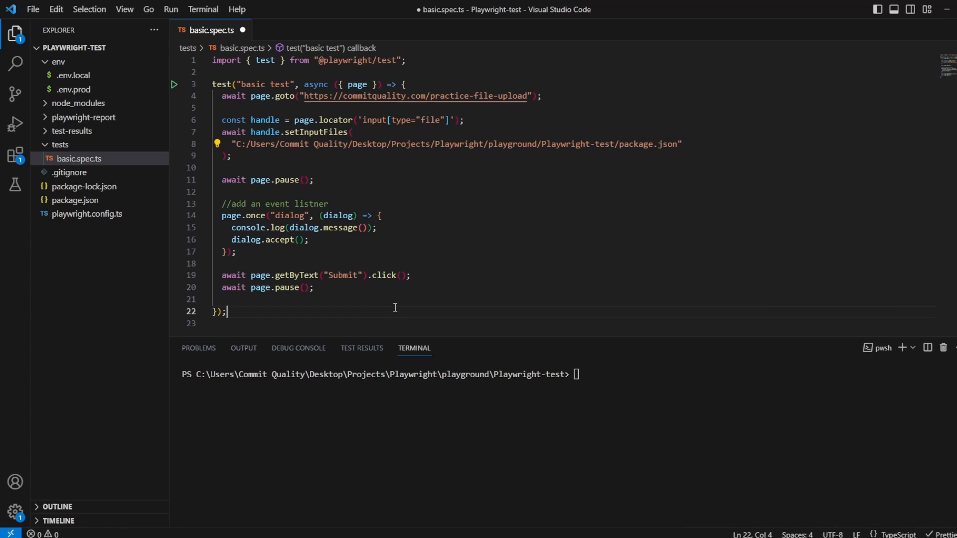
key(Backspace)
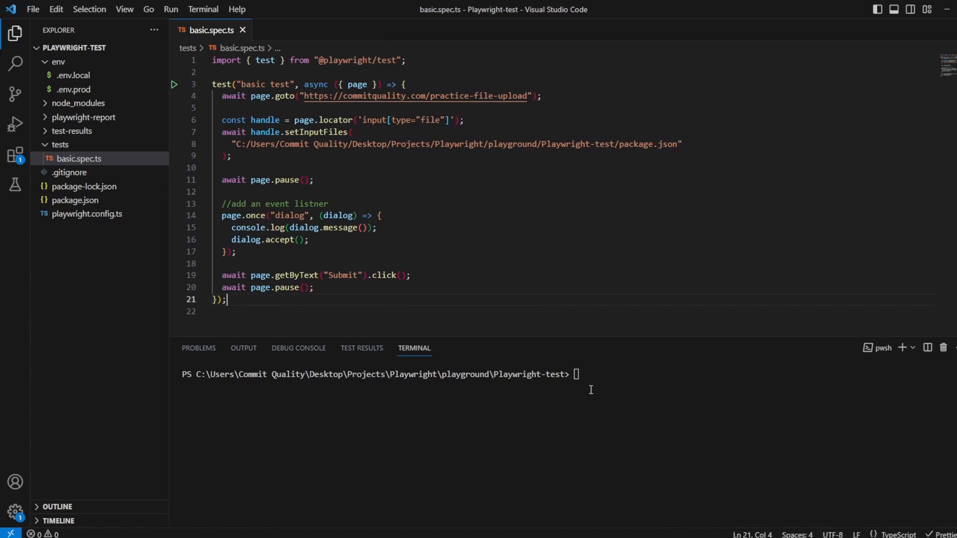
- Run npx playwright test --headed in the terminal and focus the Playwright Inspector at the first pause
text(npx playwright test --headed)
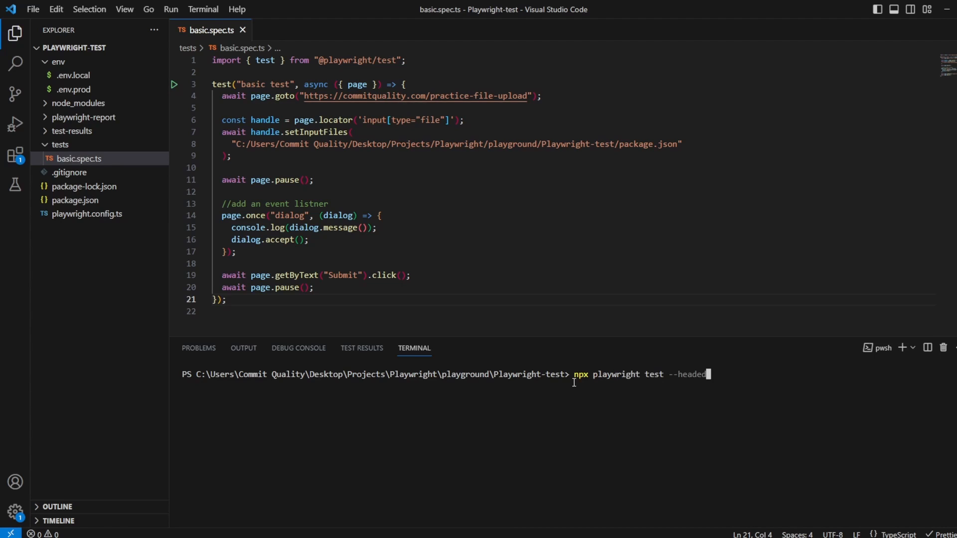
key(Return)
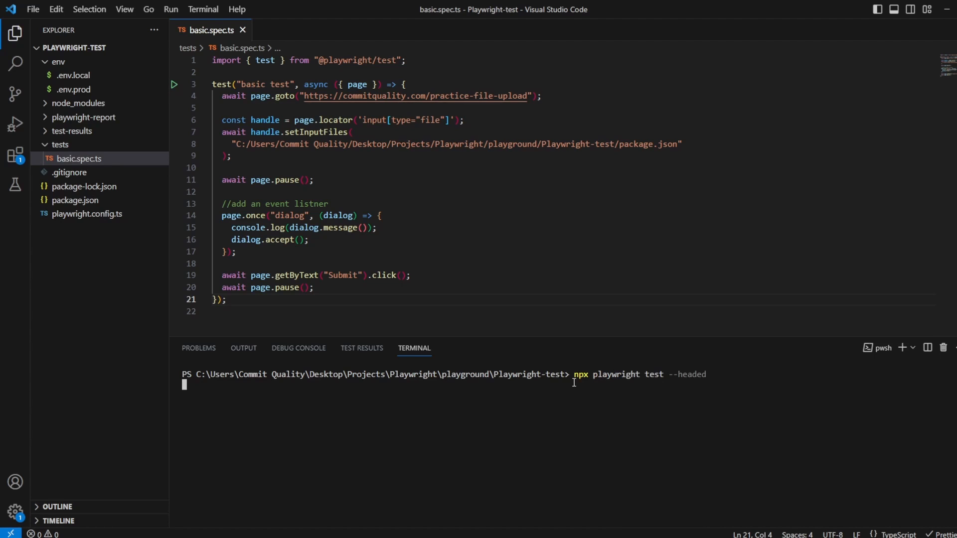
key(Return)
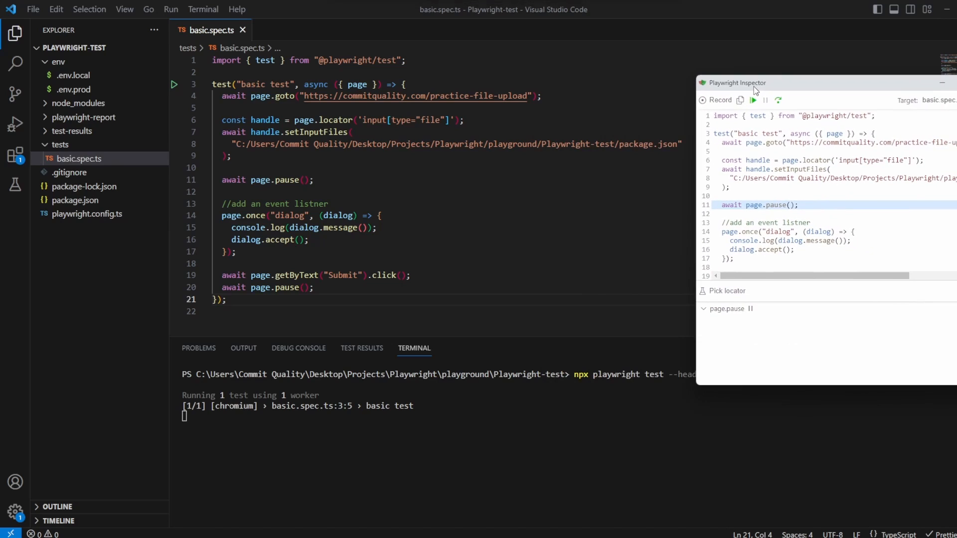
click(754, 100)
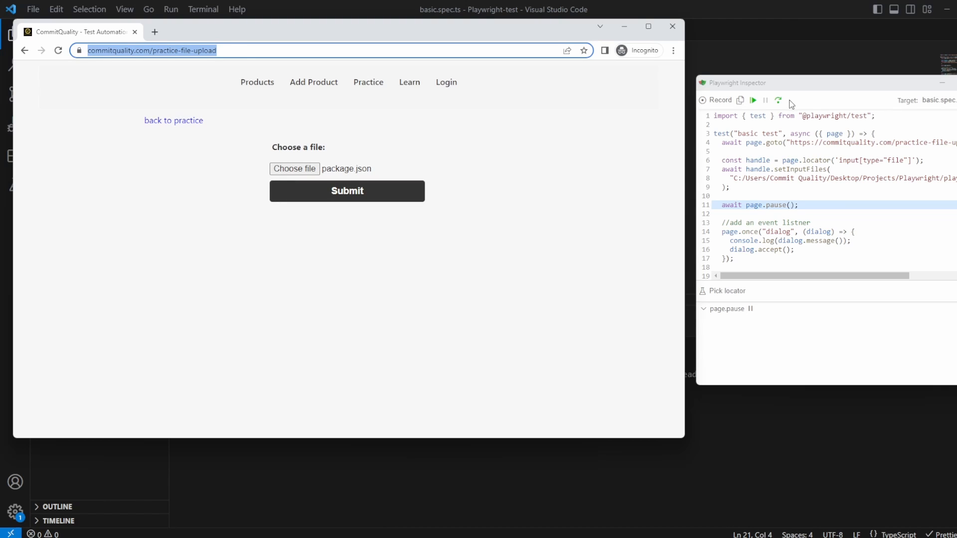
mouse_move(777, 99)
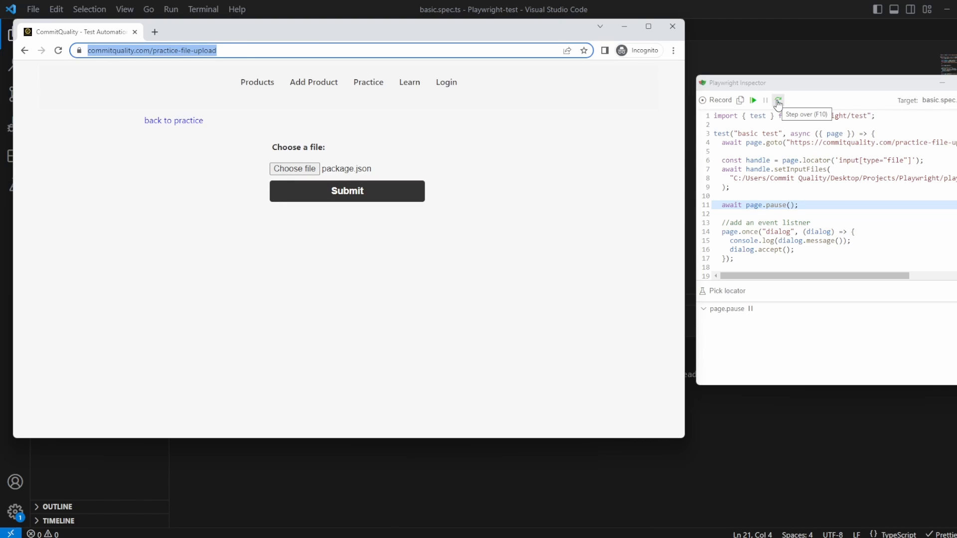
mouse_move(689, 224)
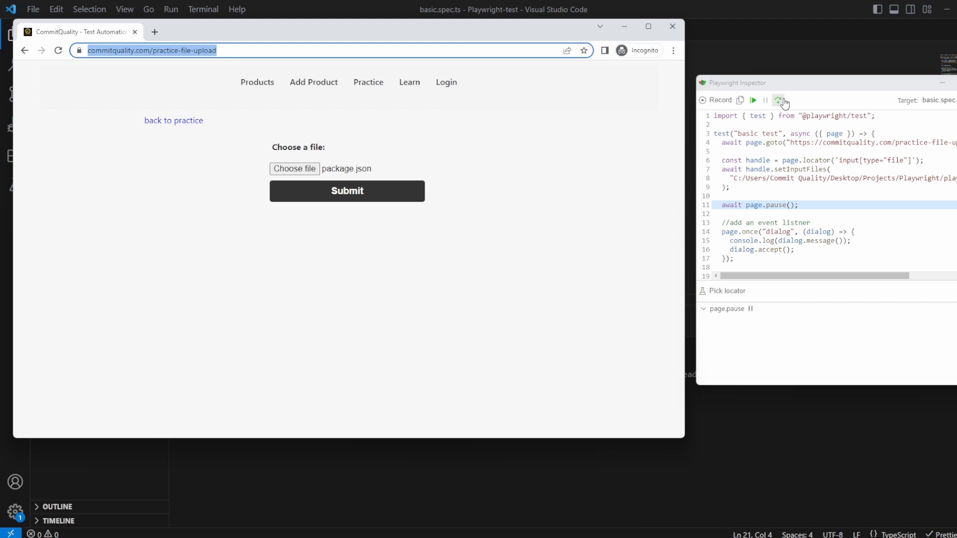
- Step over twice to run the Submit click and dialog accept, reaching the final pause
click(347, 191)
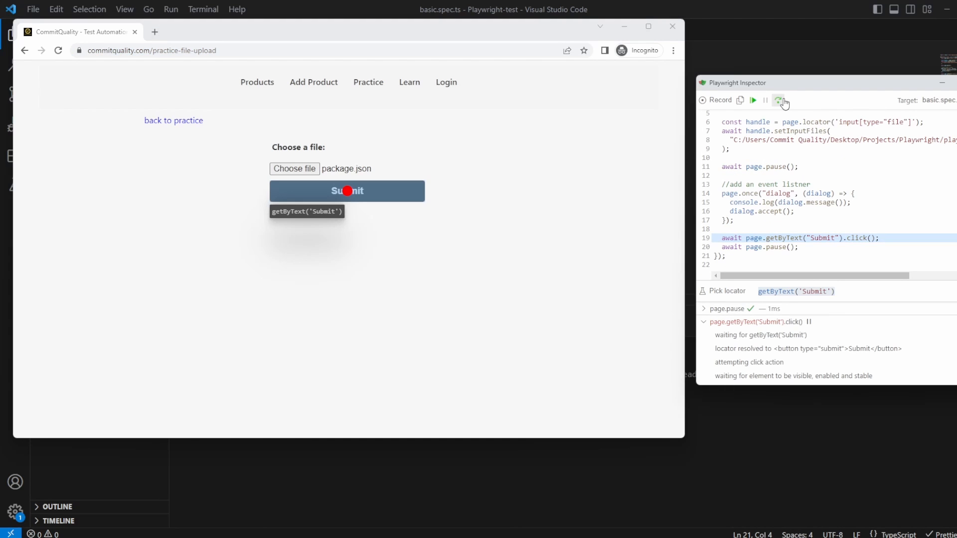
click(779, 100)
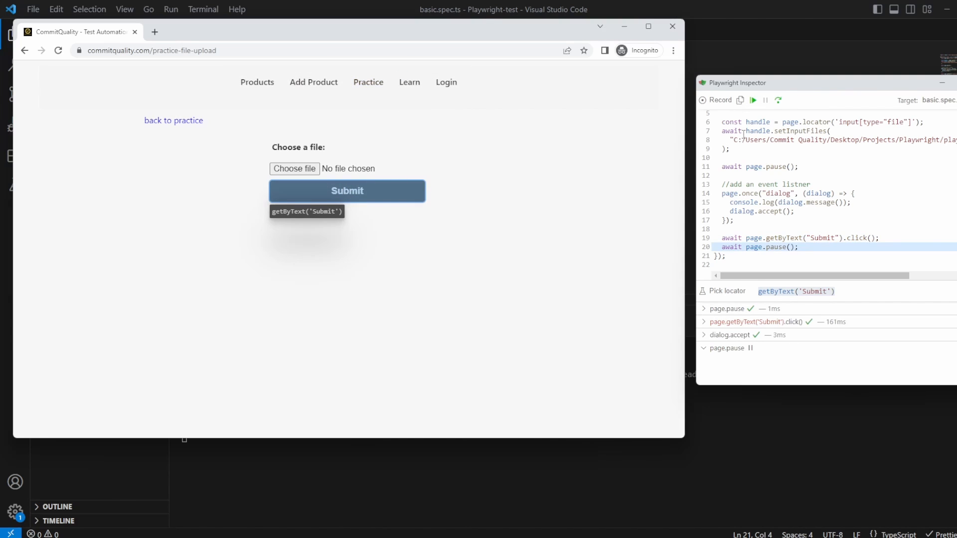
mouse_move(501, 328)
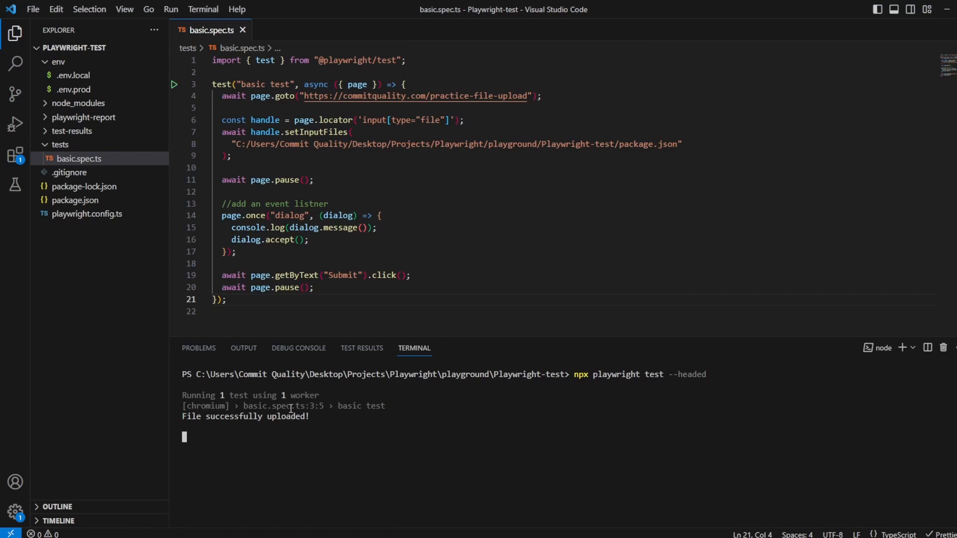
- Highlight the File successfully uploaded! terminal message, then return to the upload path line
double_click(245, 417)
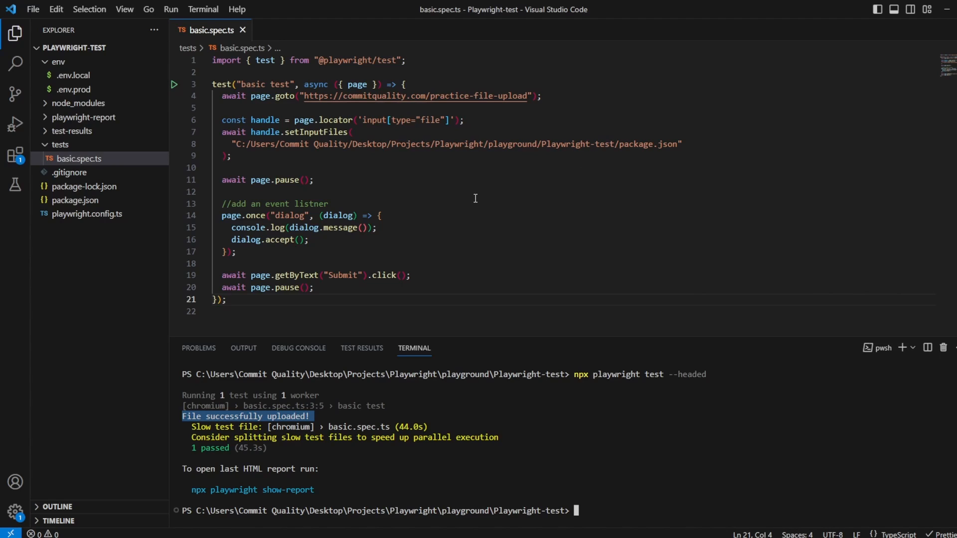
mouse_move(417, 205)
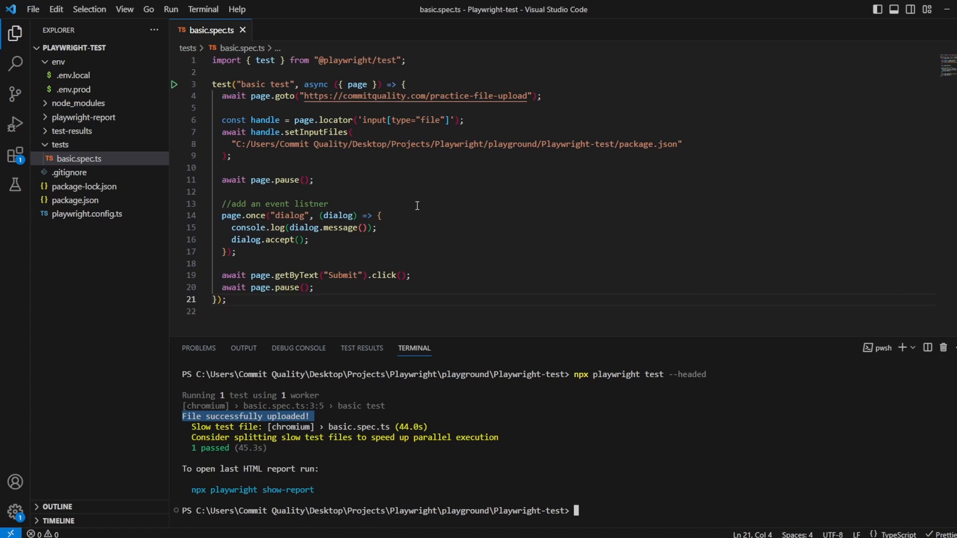
click(233, 144)
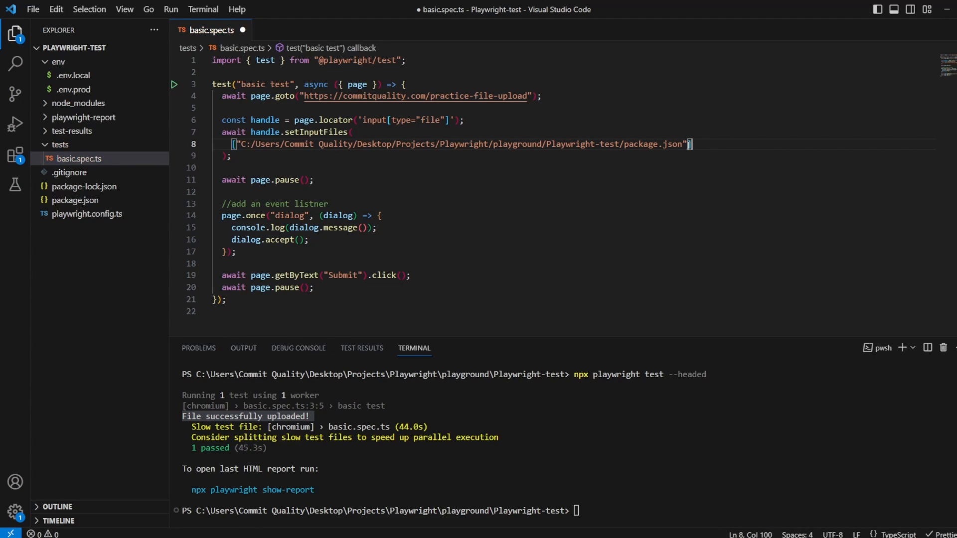
- Wrap the setInputFiles path in an array, adding then selecting a placeholder second string for deletion
text(, "")
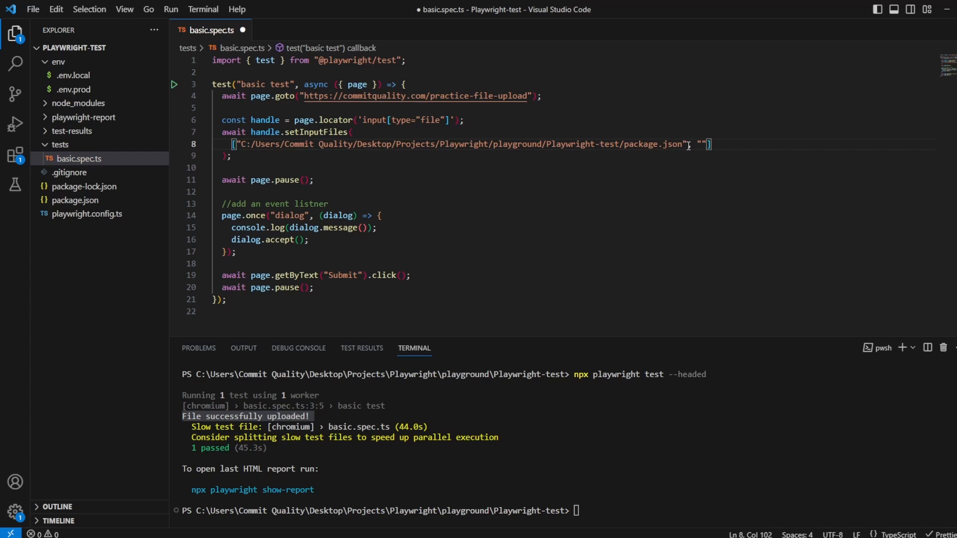
text(asdausdausduasd",)
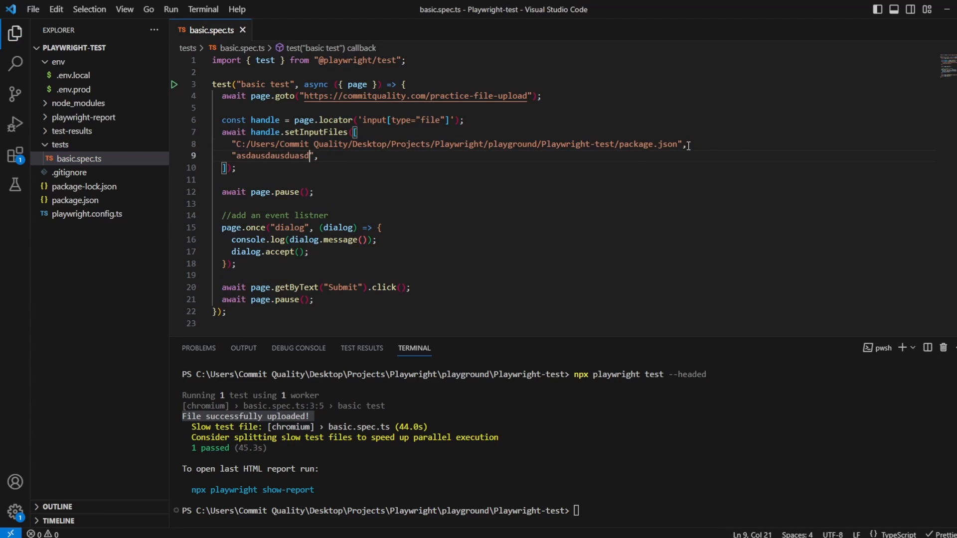
drag(230, 143, 318, 155)
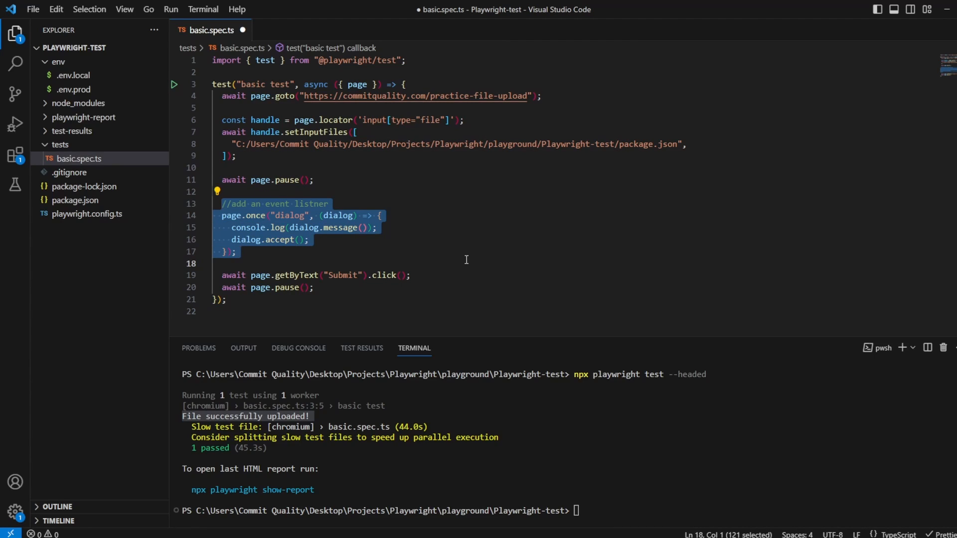
mouse_move(471, 263)
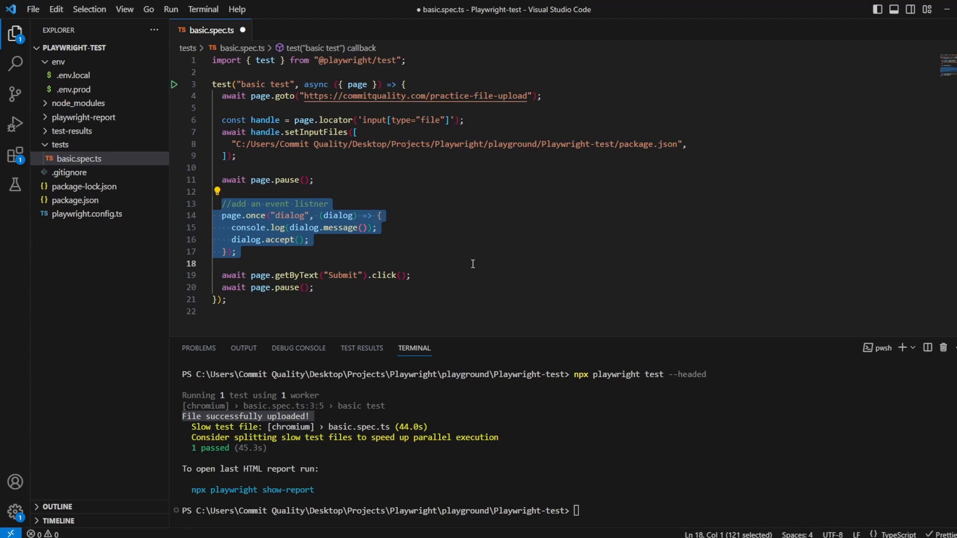
click(232, 251)
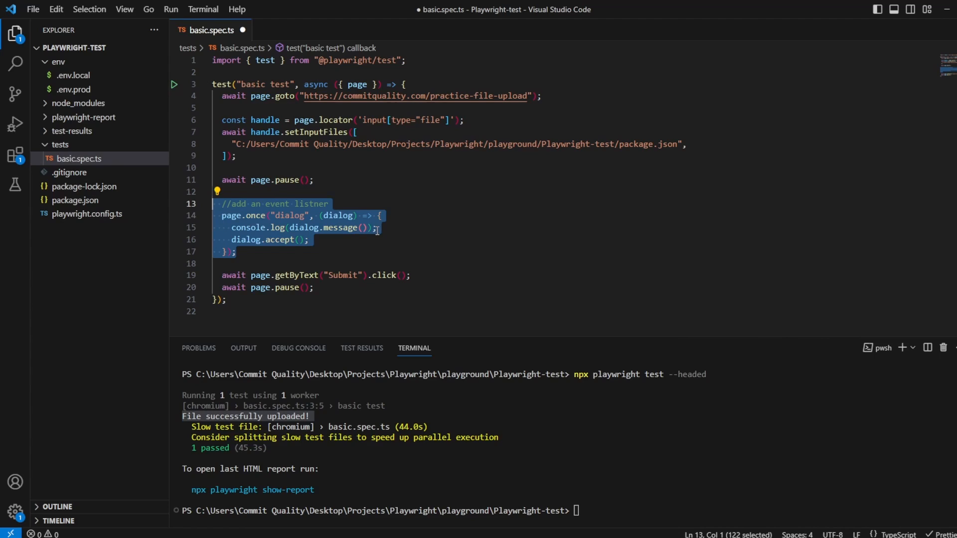
click(442, 228)
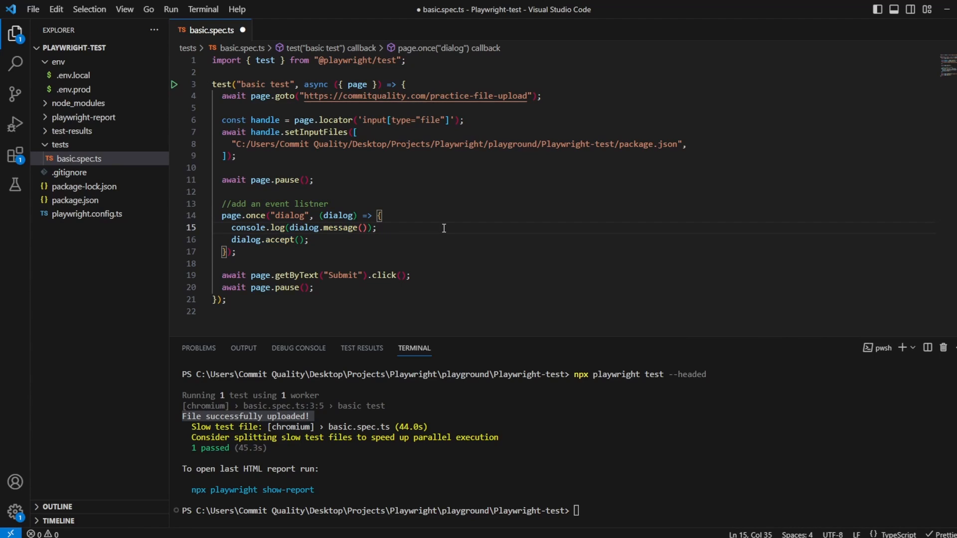